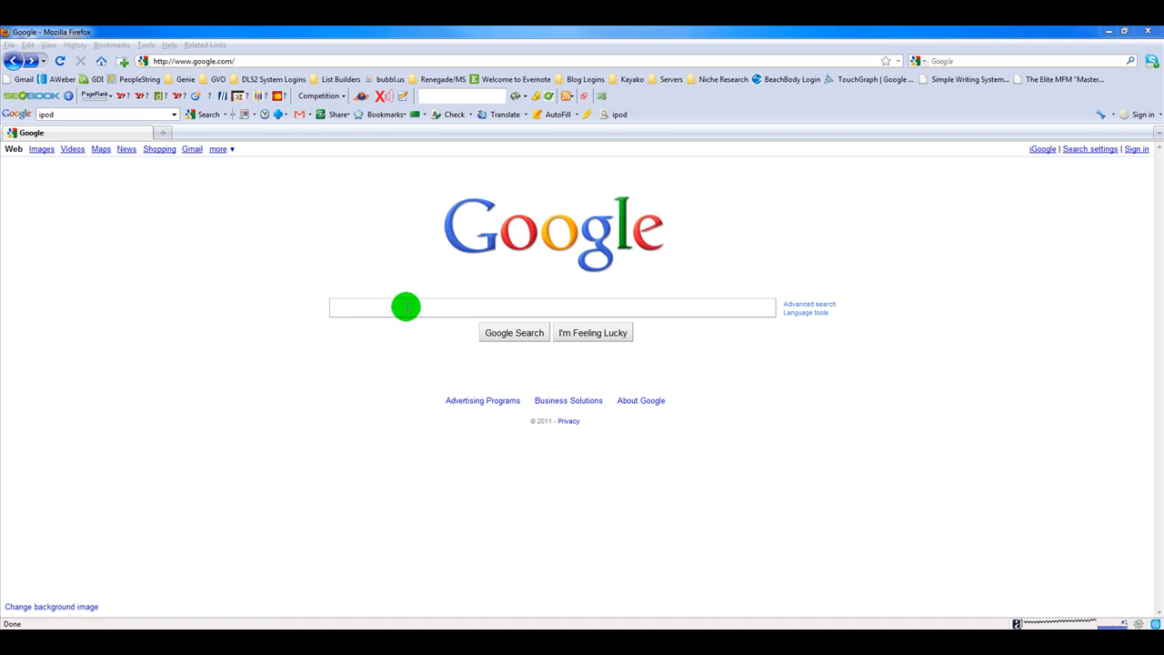
mouse_move(1035, 582)
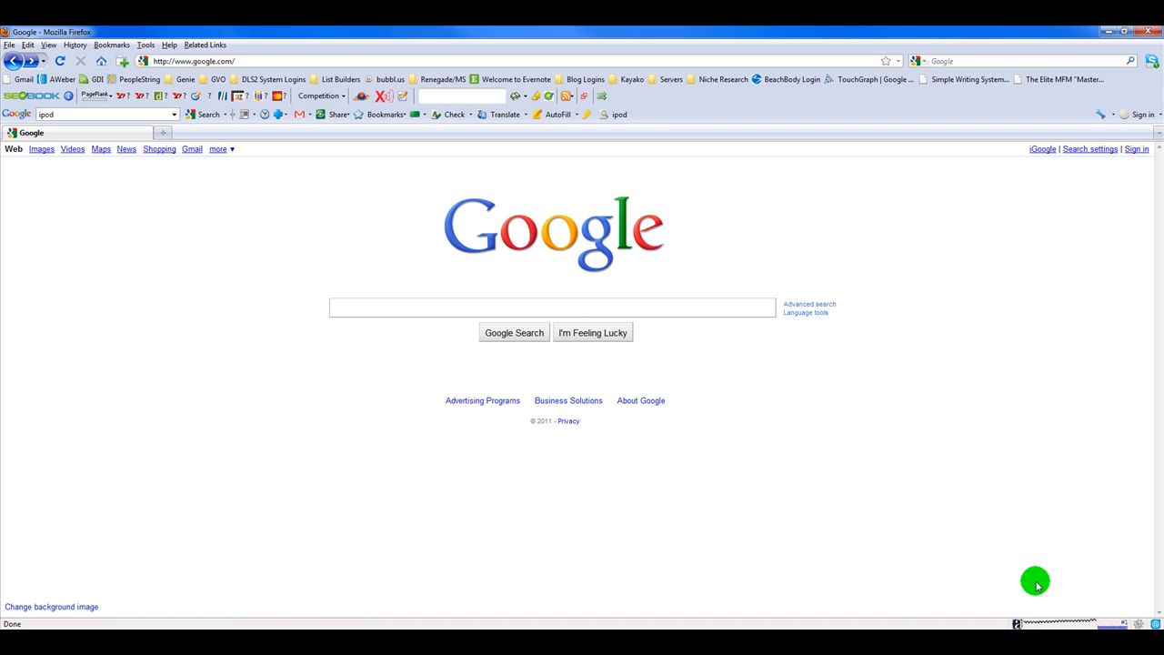
Focus the Google search box to enter the query 'ipod'.
click(428, 306)
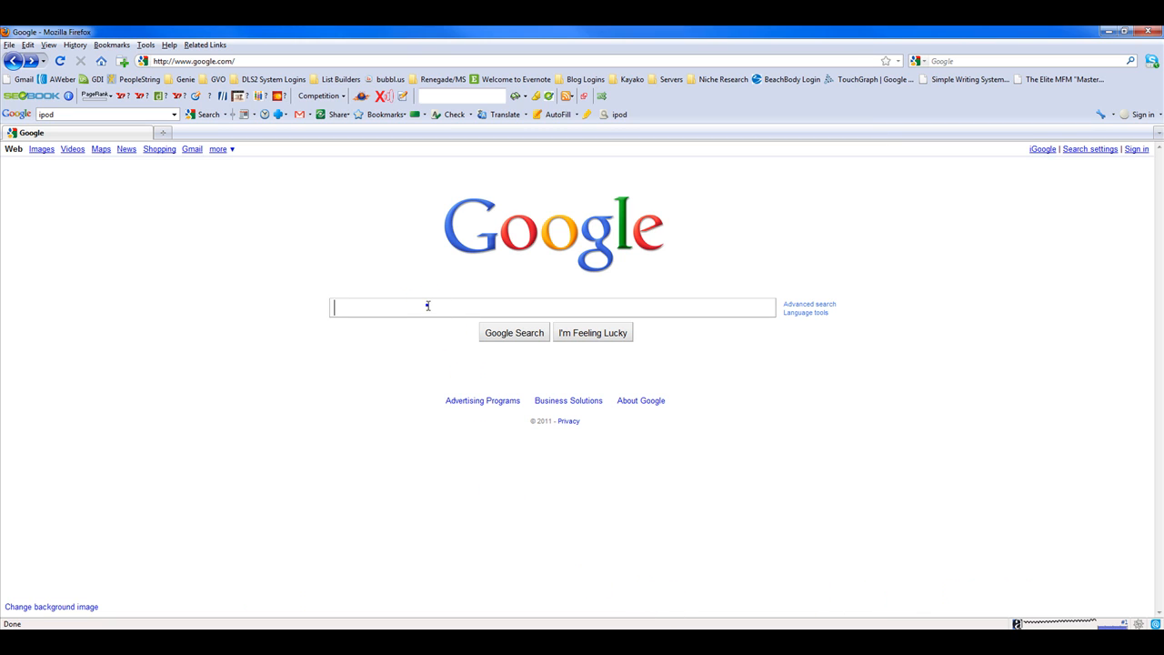
click(426, 306)
text(ipod)
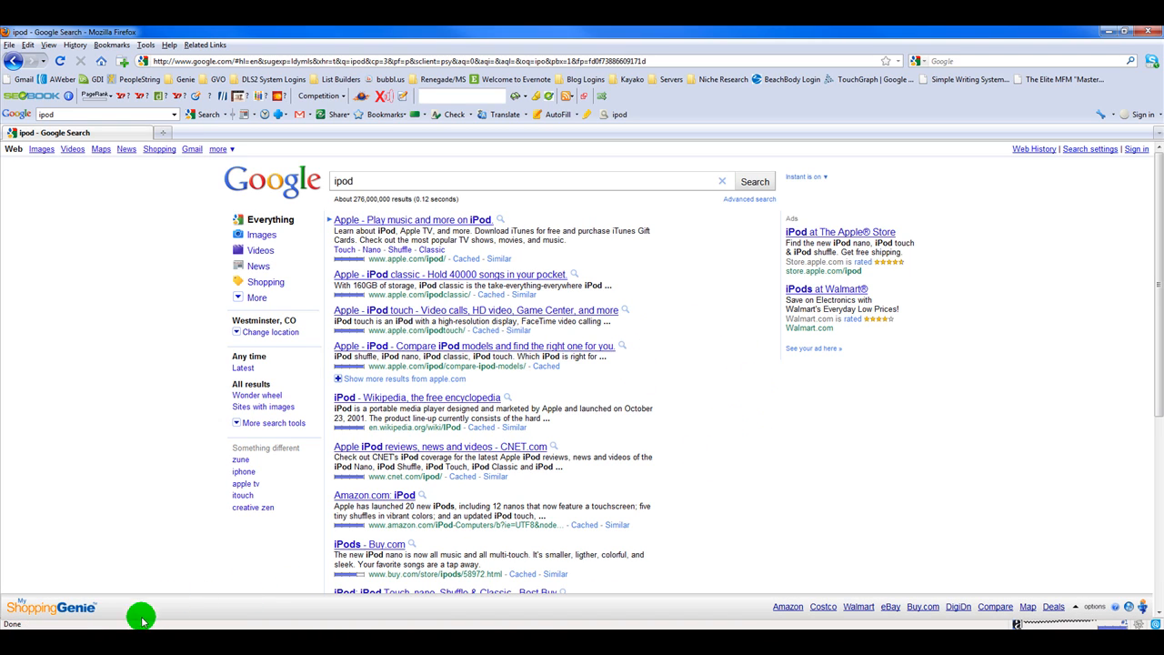
mouse_move(725, 609)
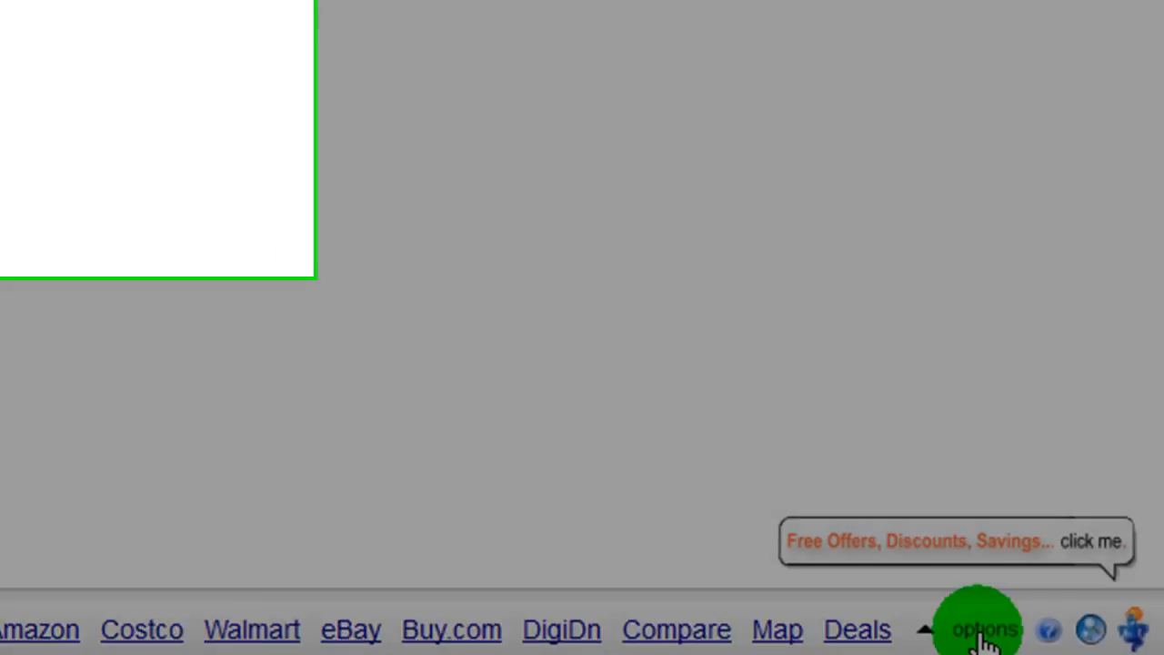
In the Genie options, set city Westminster and state CO, then save changes.
click(982, 629)
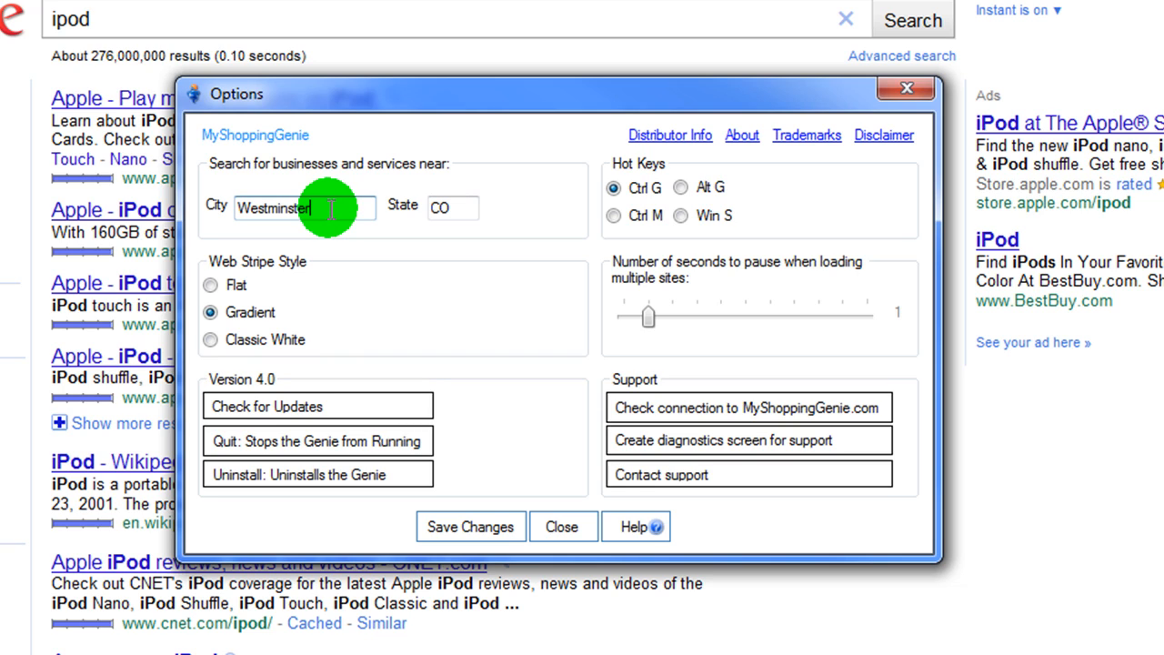
click(446, 208)
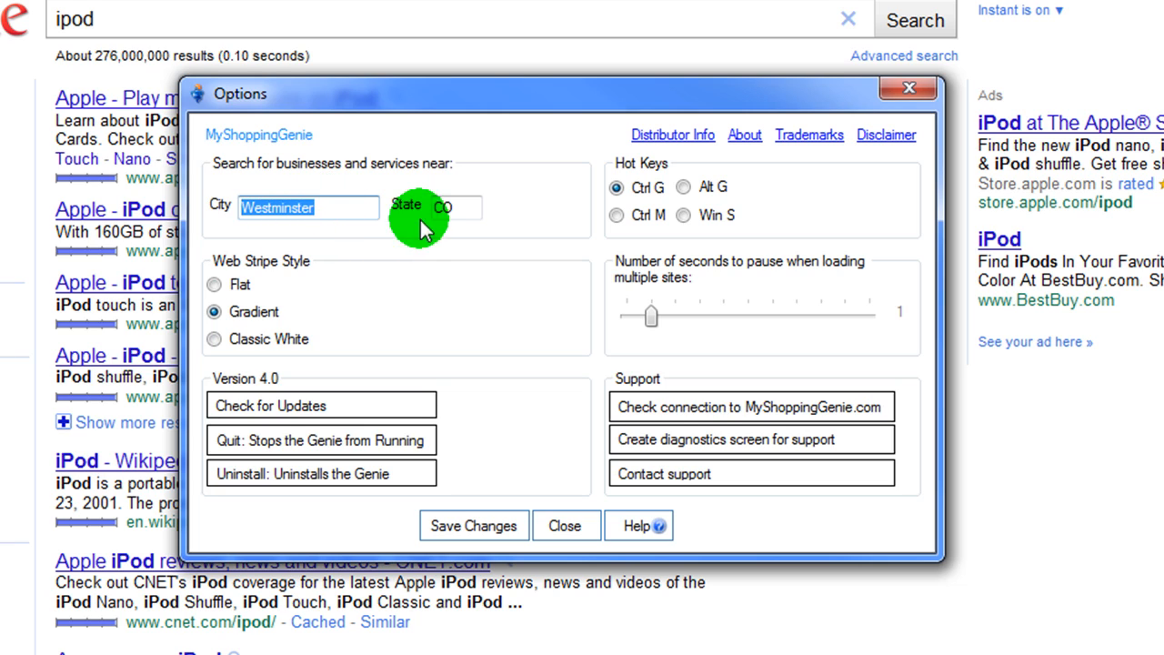
click(445, 207)
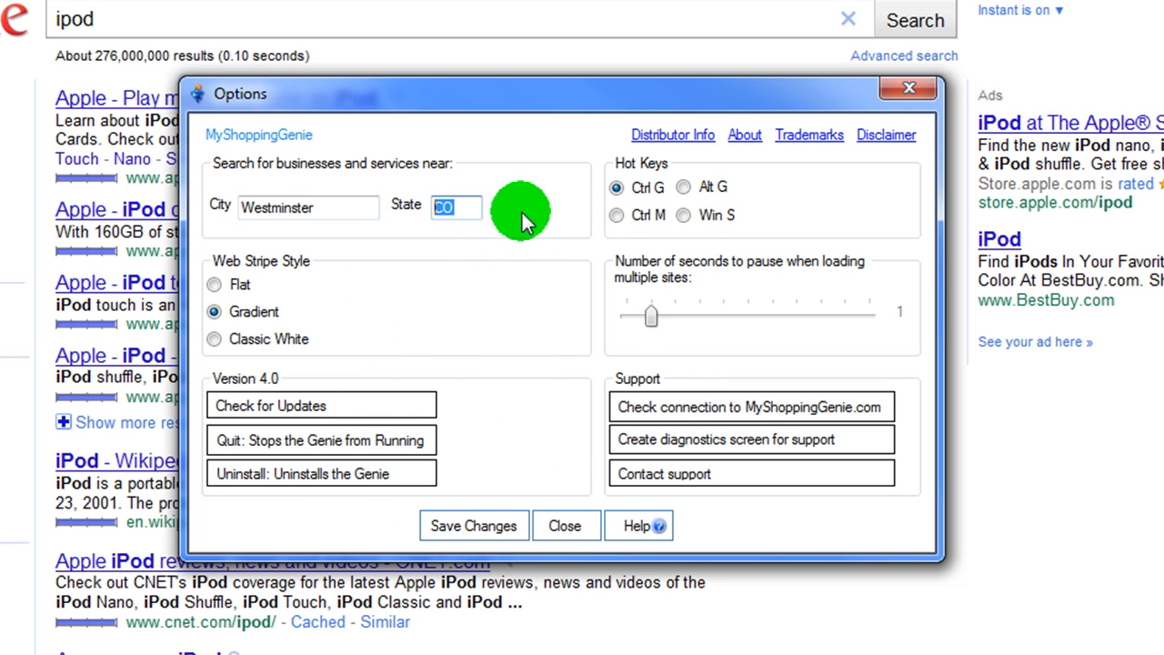
mouse_move(623, 317)
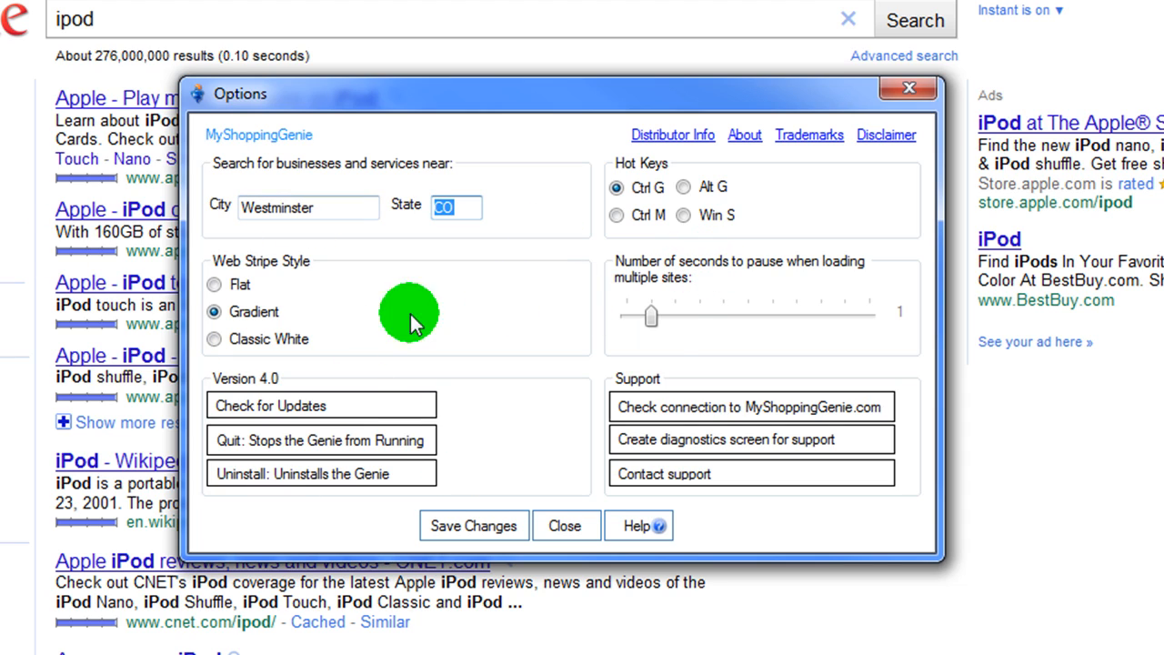
mouse_move(484, 334)
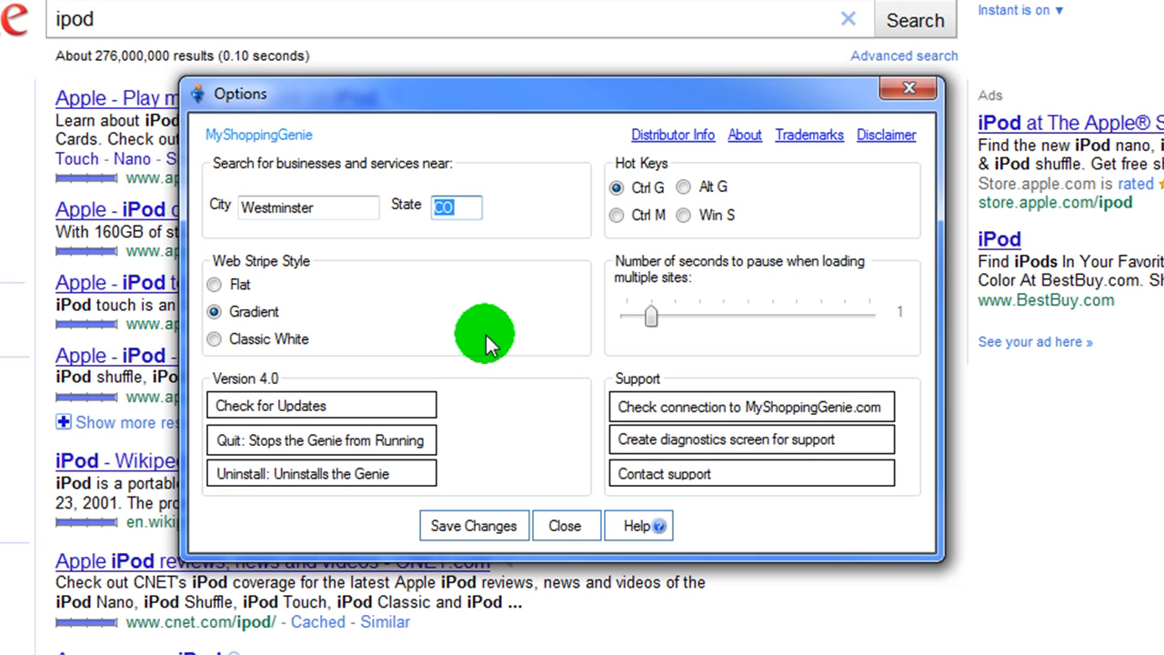
mouse_move(259, 172)
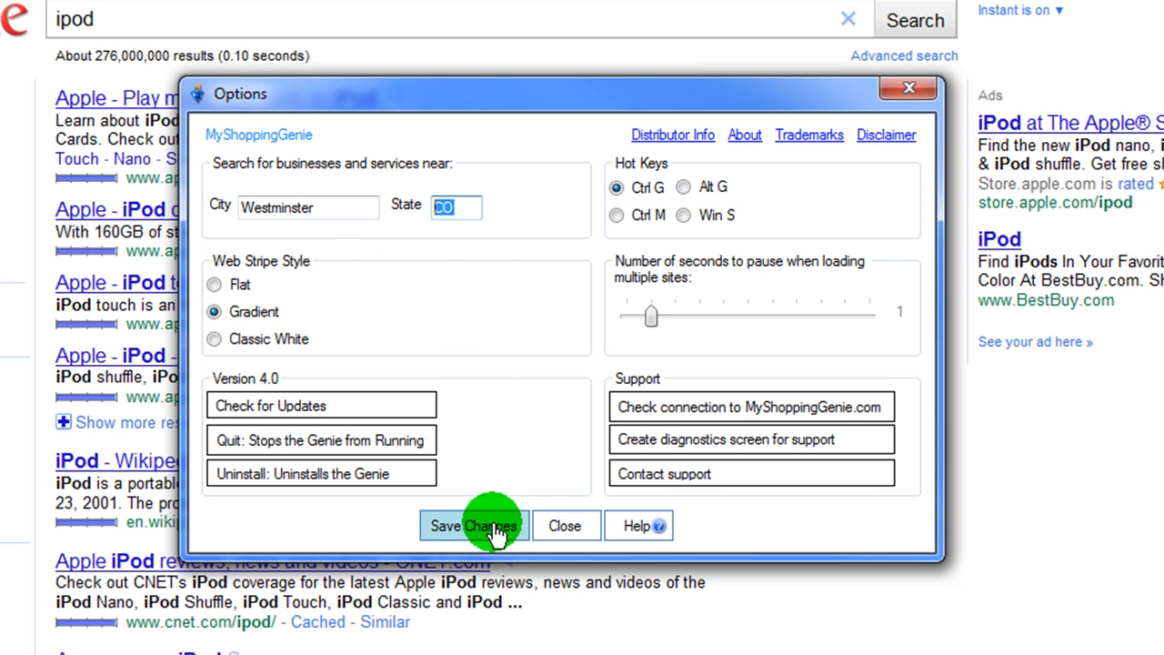
click(473, 526)
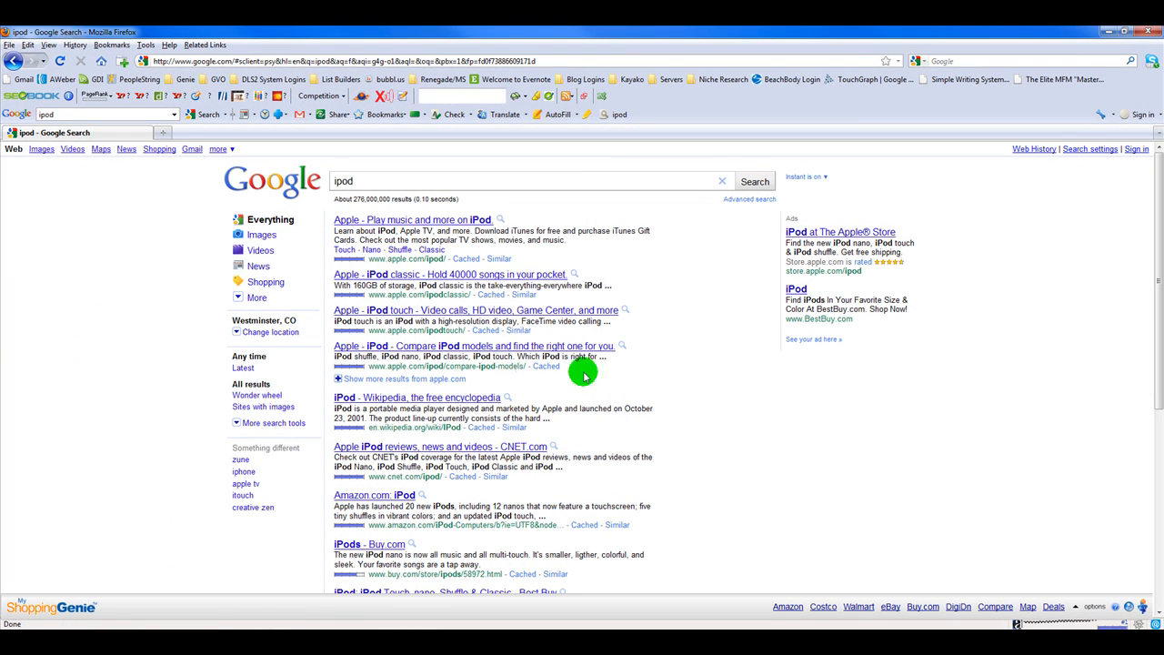
click(723, 610)
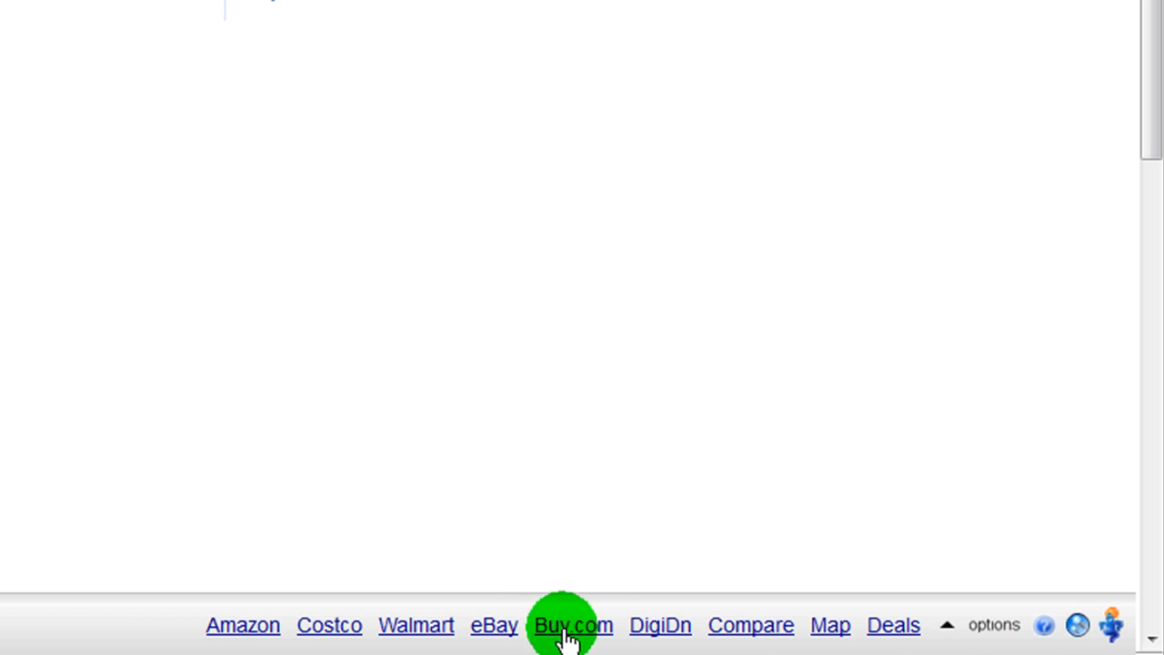
mouse_move(679, 538)
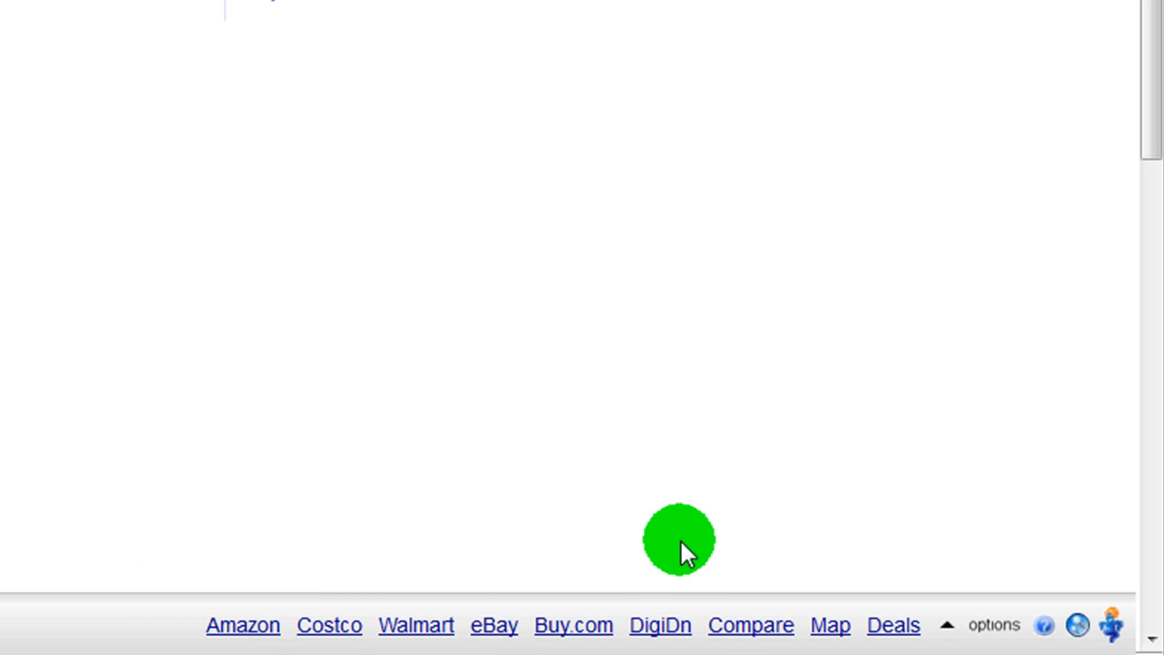
mouse_move(242, 625)
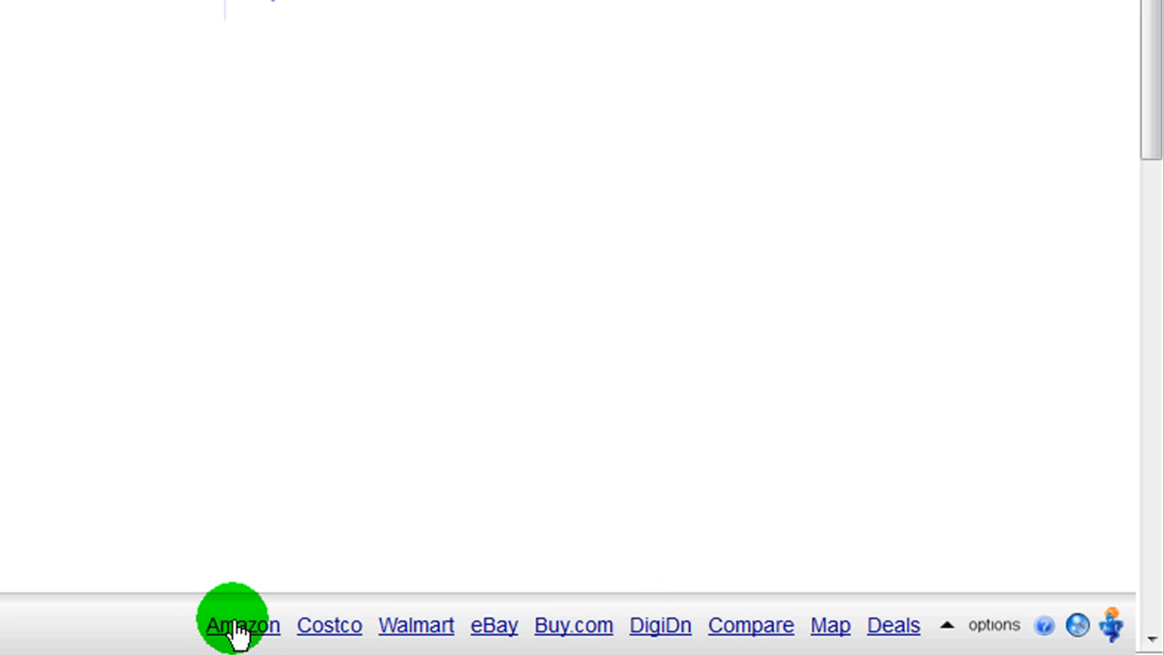
Run the ipod search on Amazon from the Genie bar.
click(242, 625)
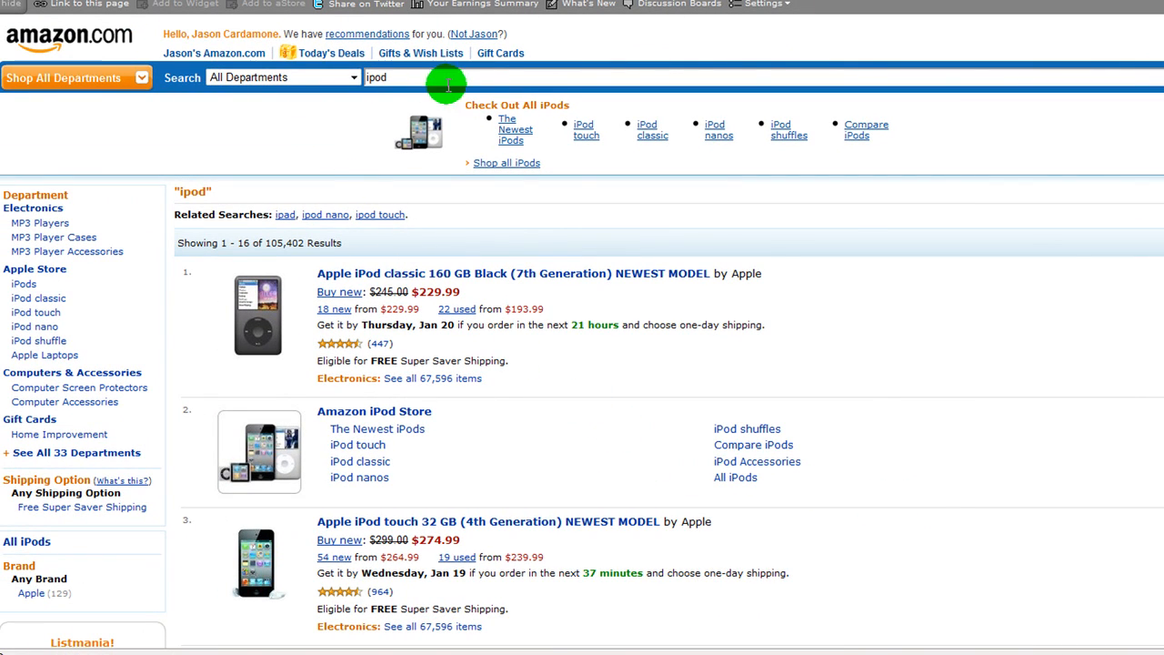
mouse_move(398, 506)
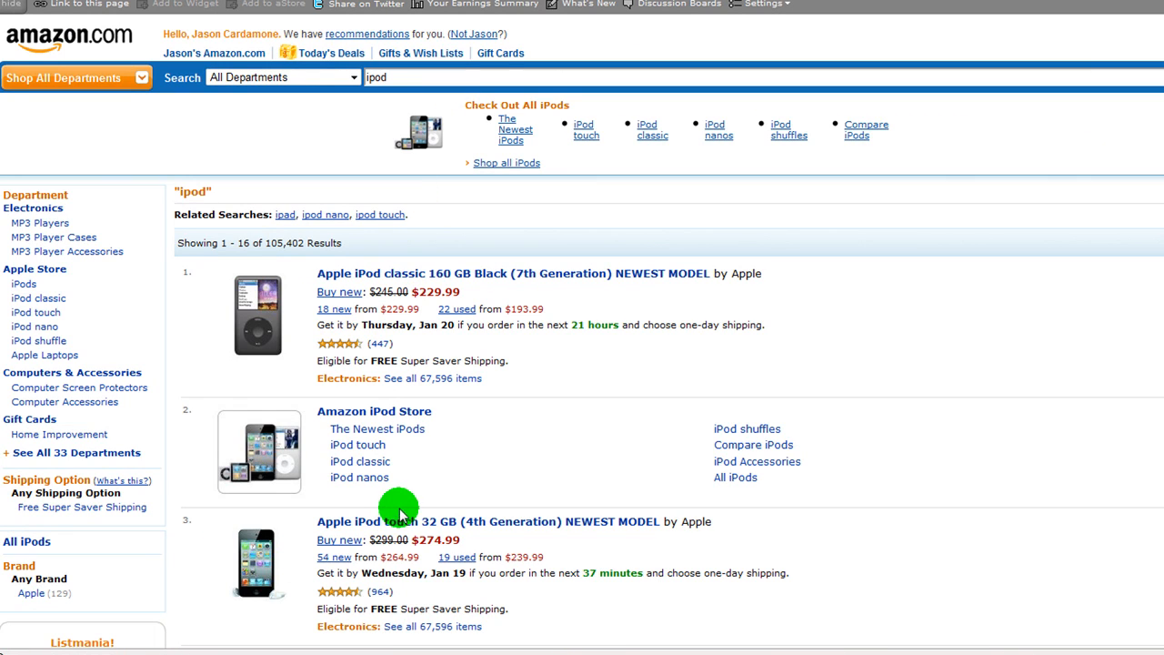
mouse_move(422, 273)
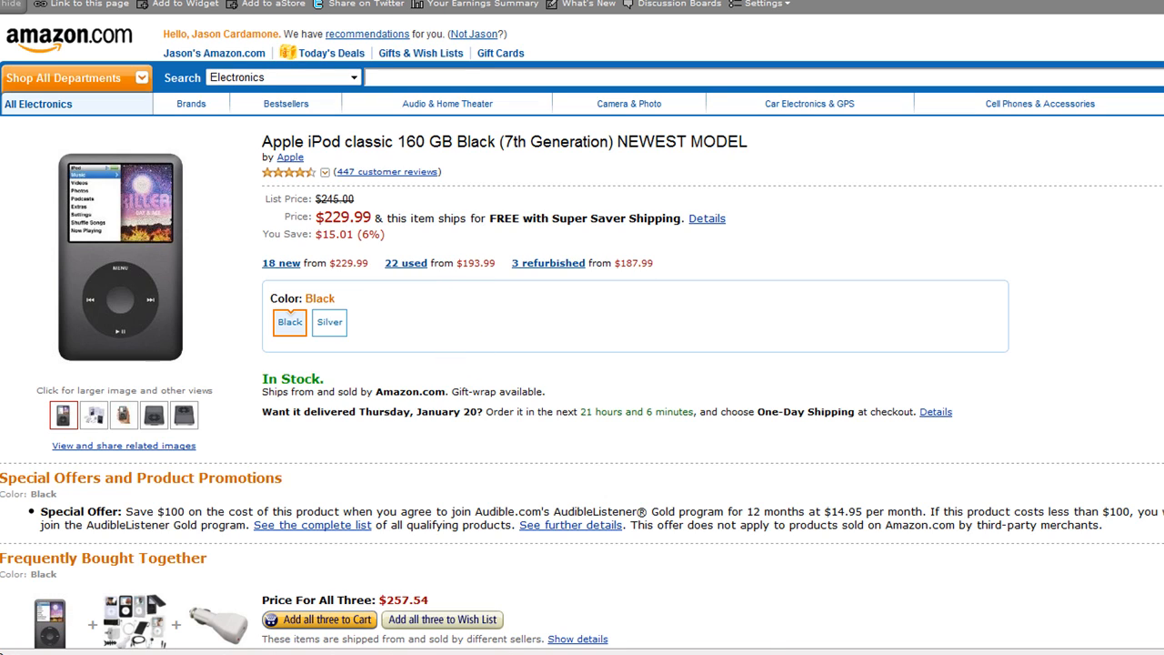
mouse_move(425, 6)
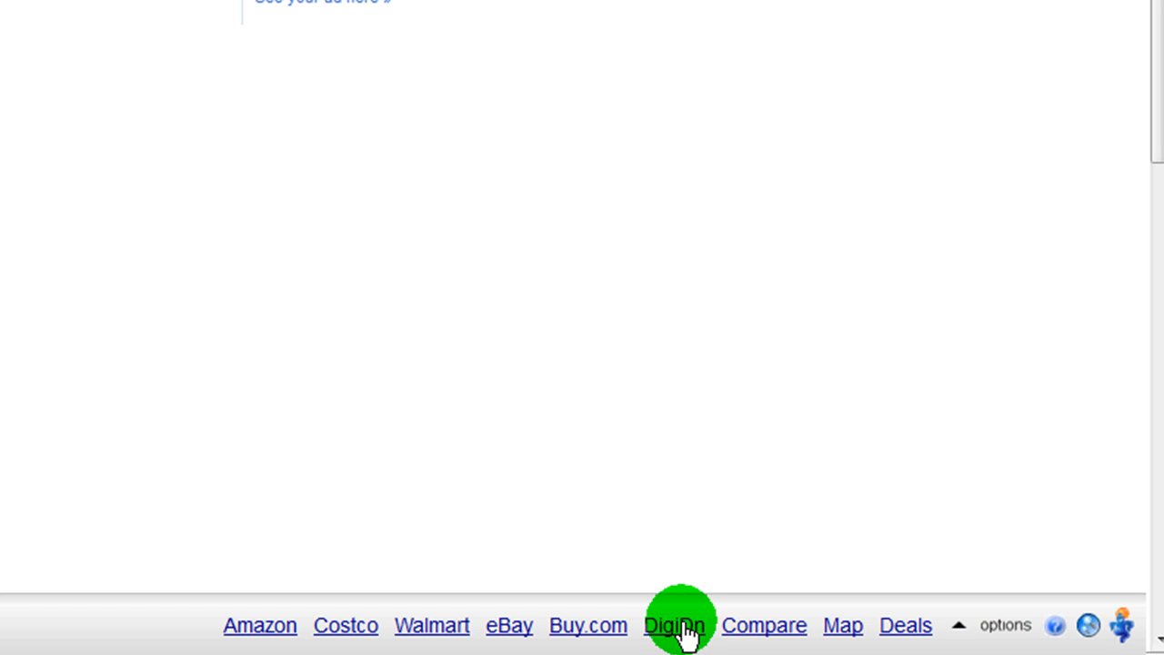
mouse_move(777, 625)
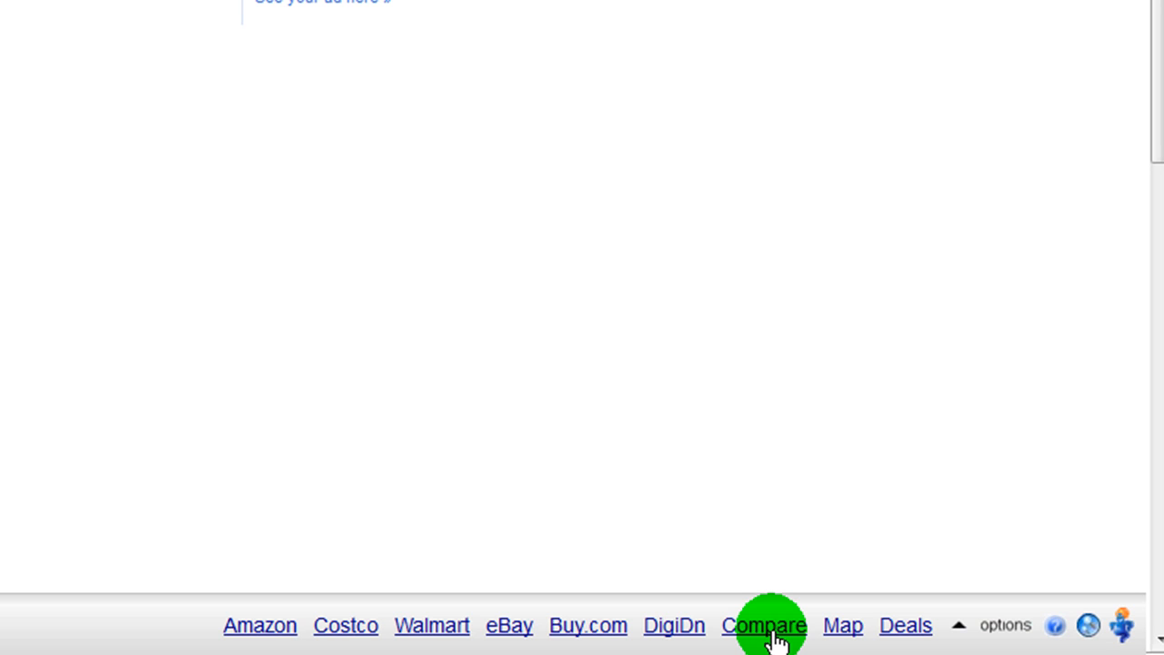
mouse_move(260, 624)
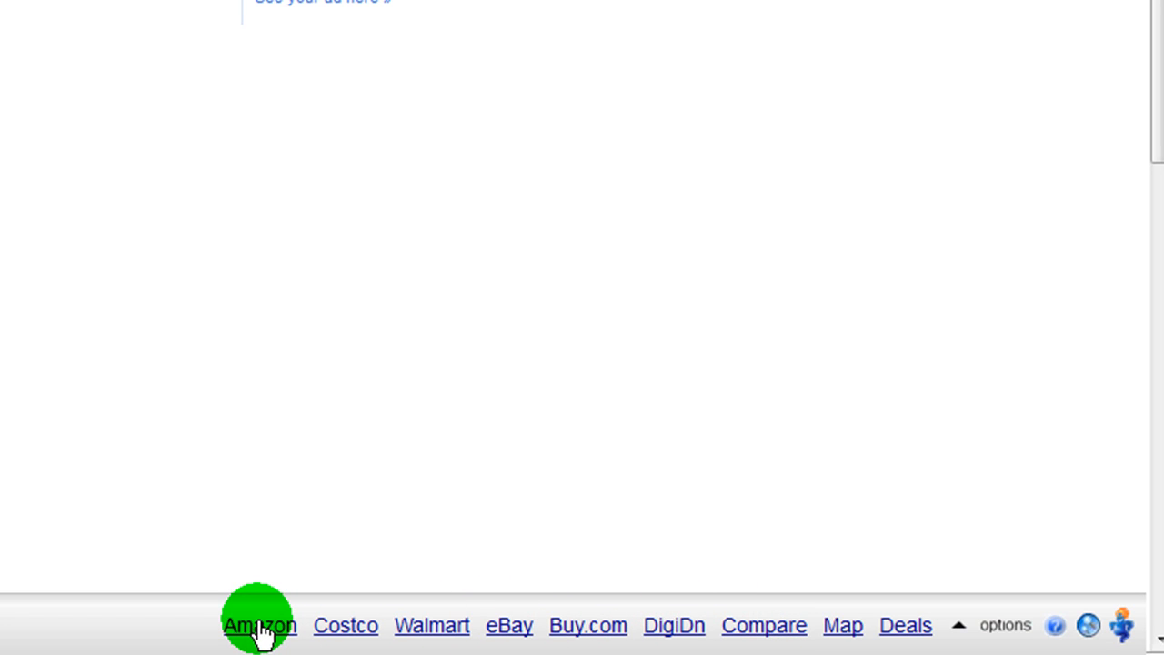
mouse_move(432, 624)
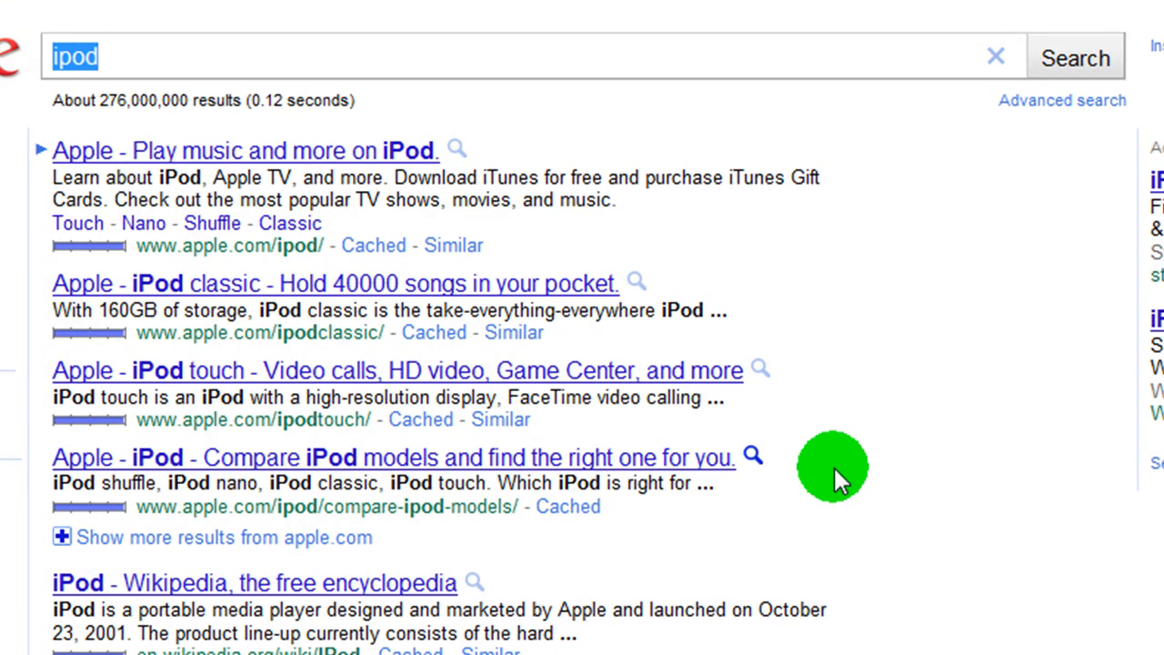
text(s)
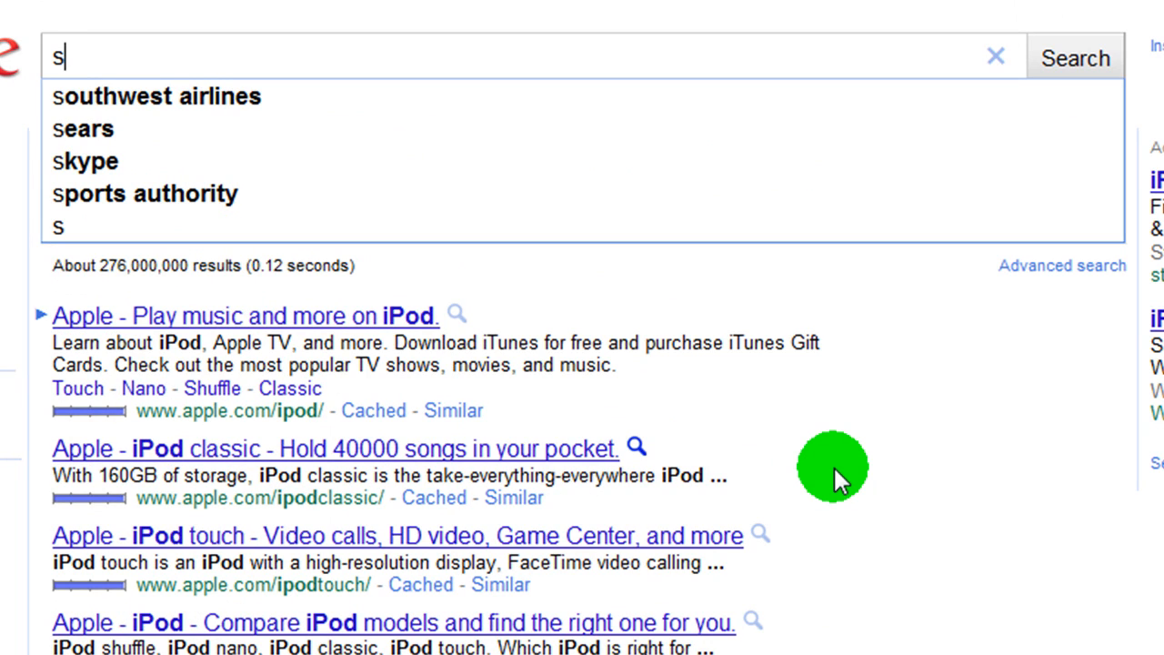
click(155, 97)
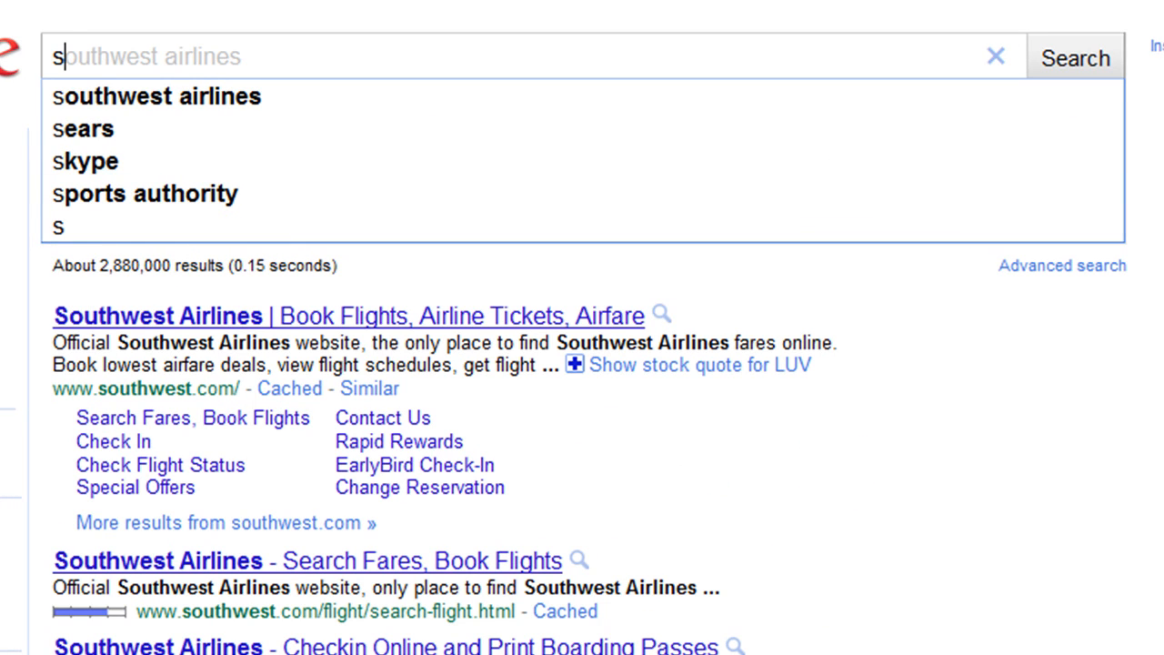
mouse_move(162, 56)
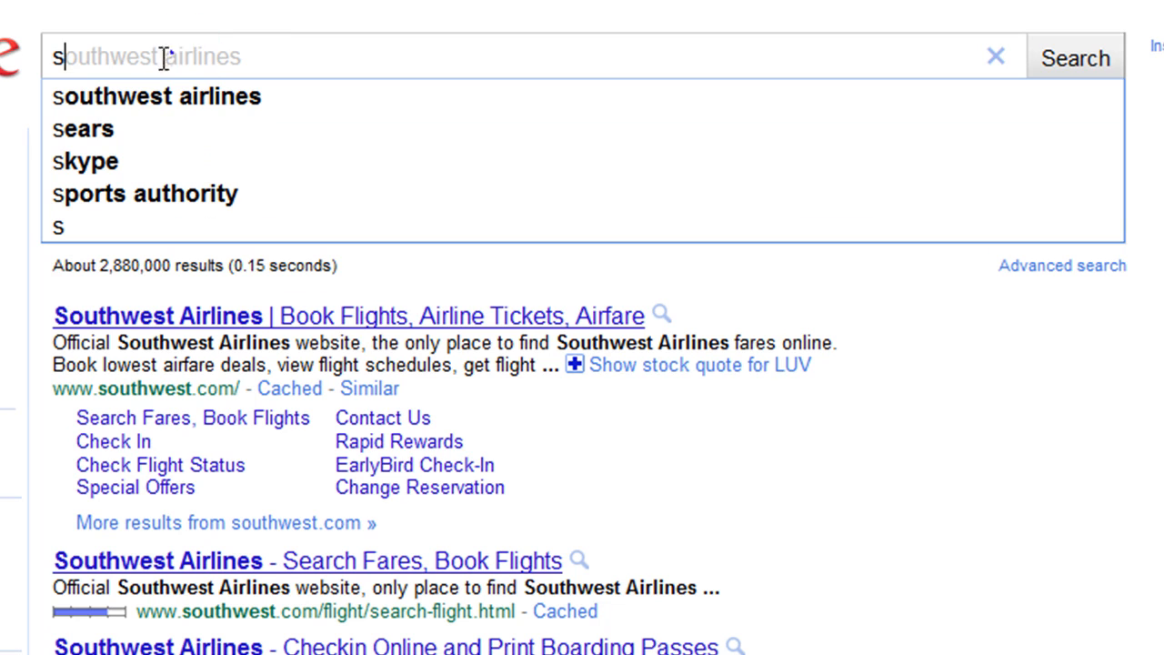
text(ennheiser cx 6)
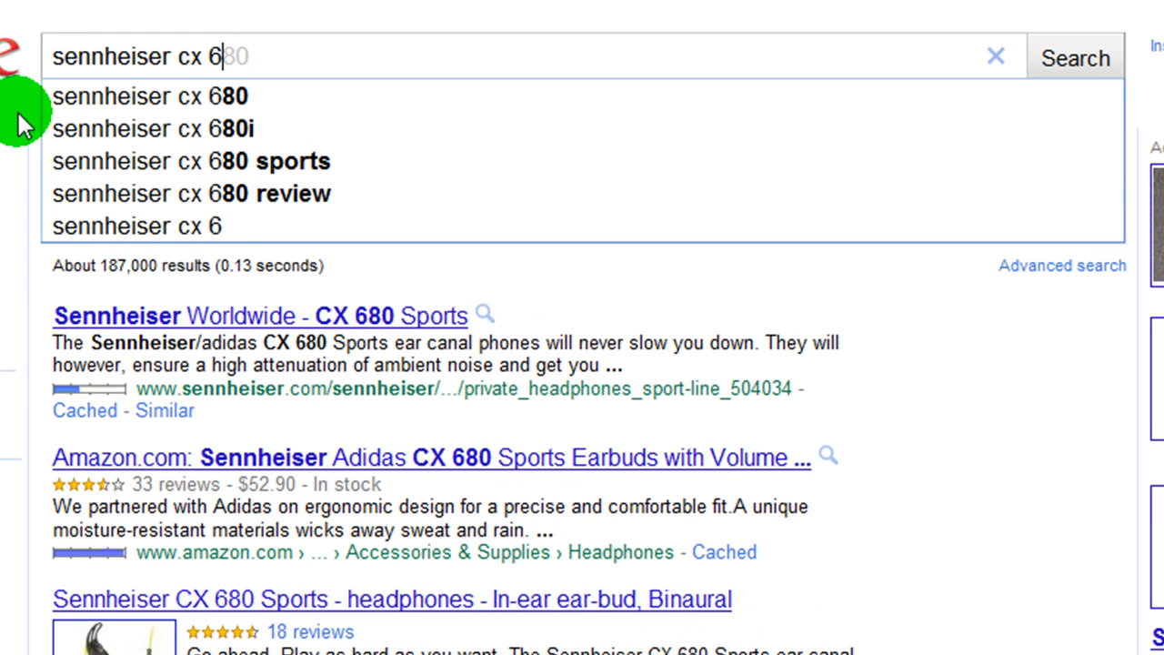
click(149, 95)
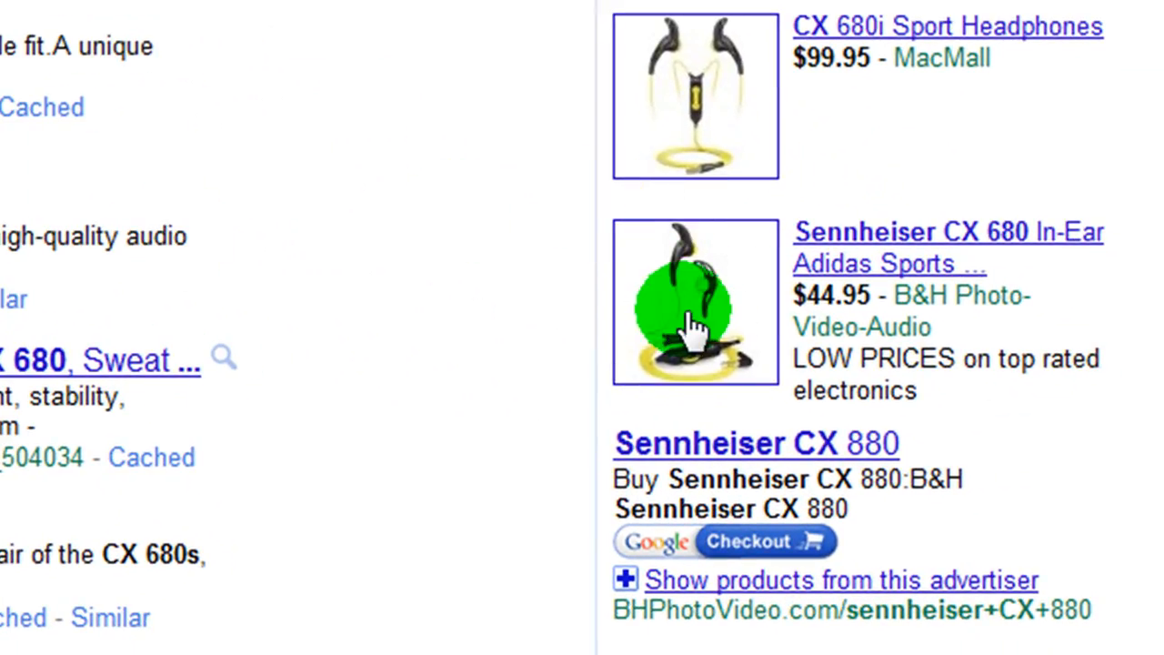
scroll(down, 3)
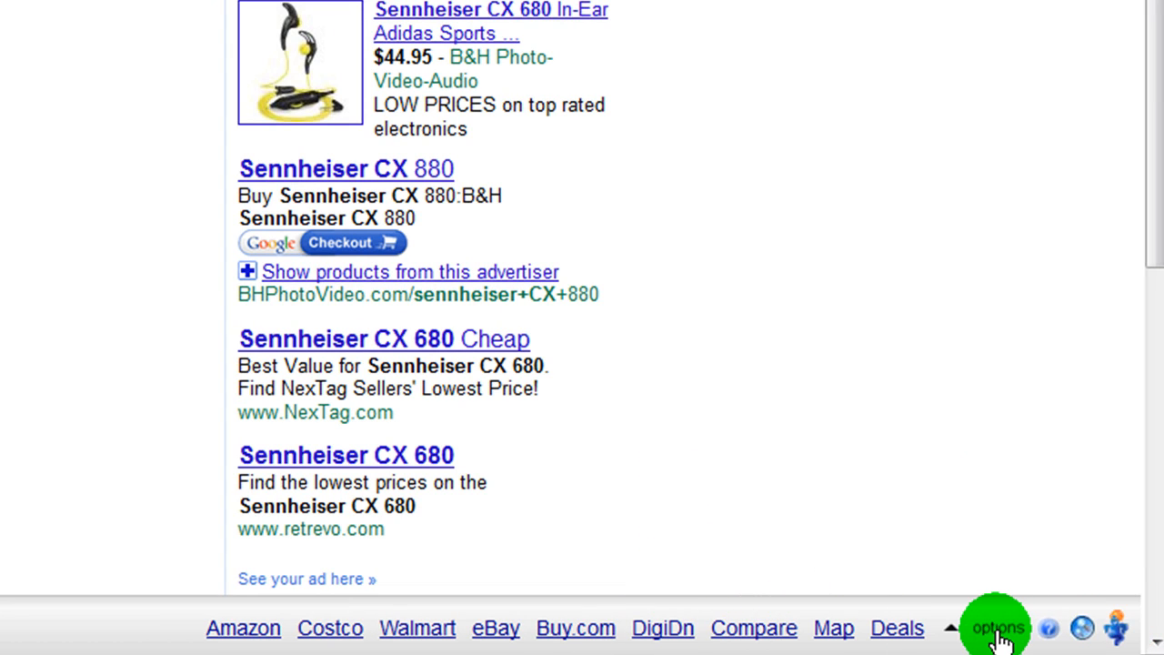
mouse_move(753, 627)
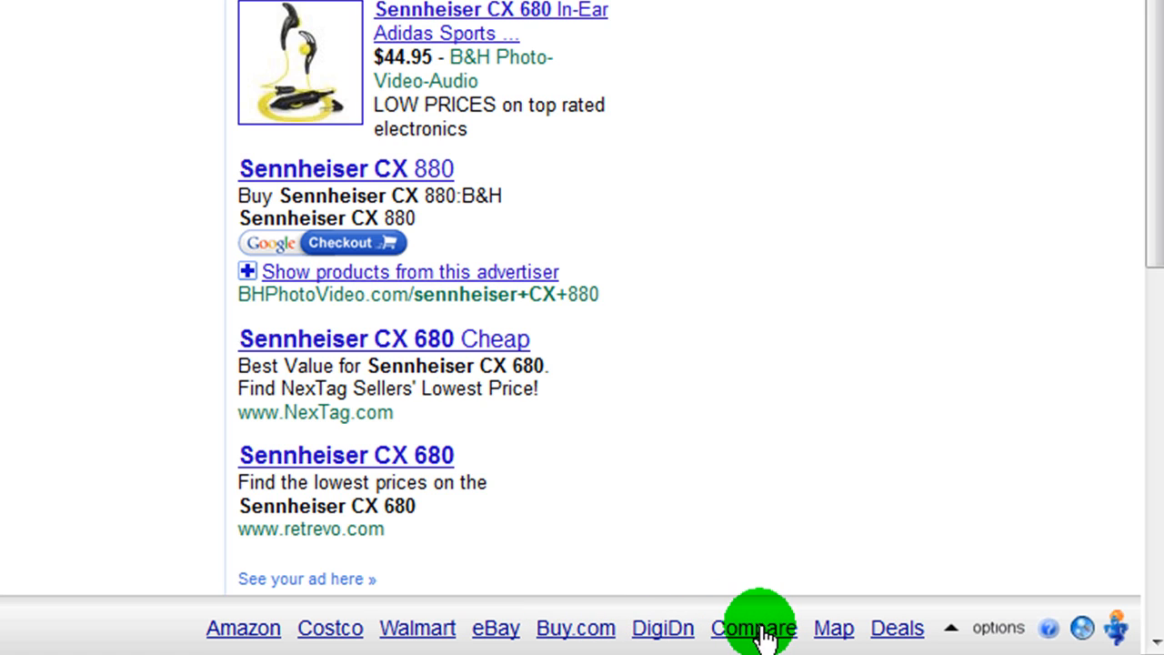
Show the Compare panel's six price comparison sites.
click(753, 627)
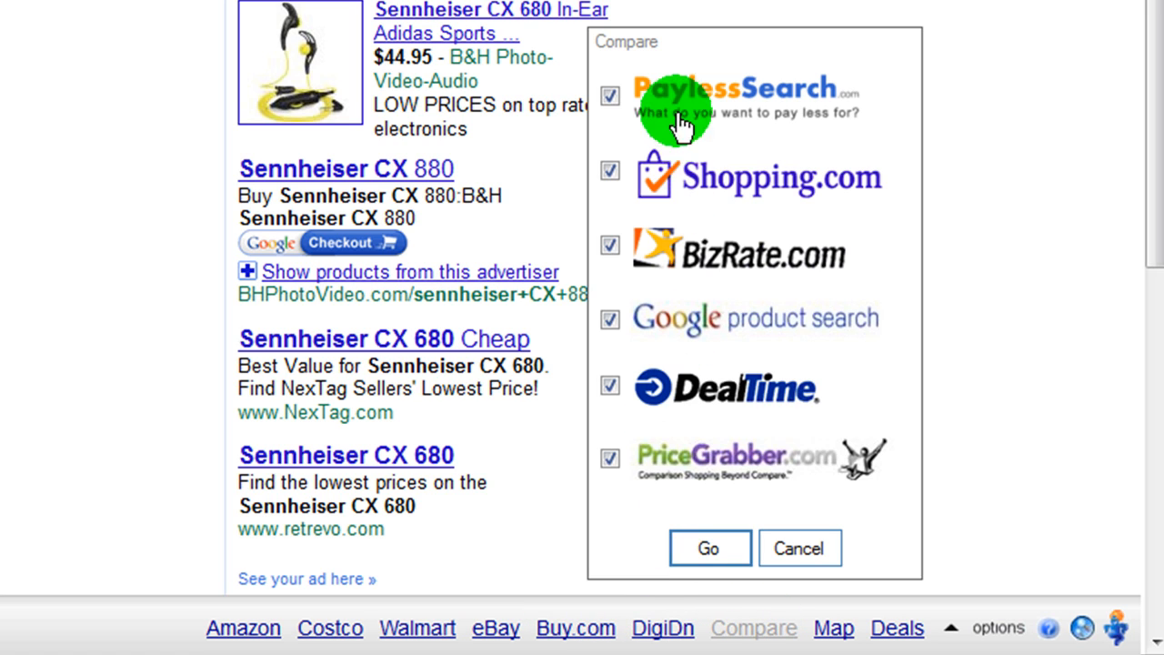
mouse_move(691, 486)
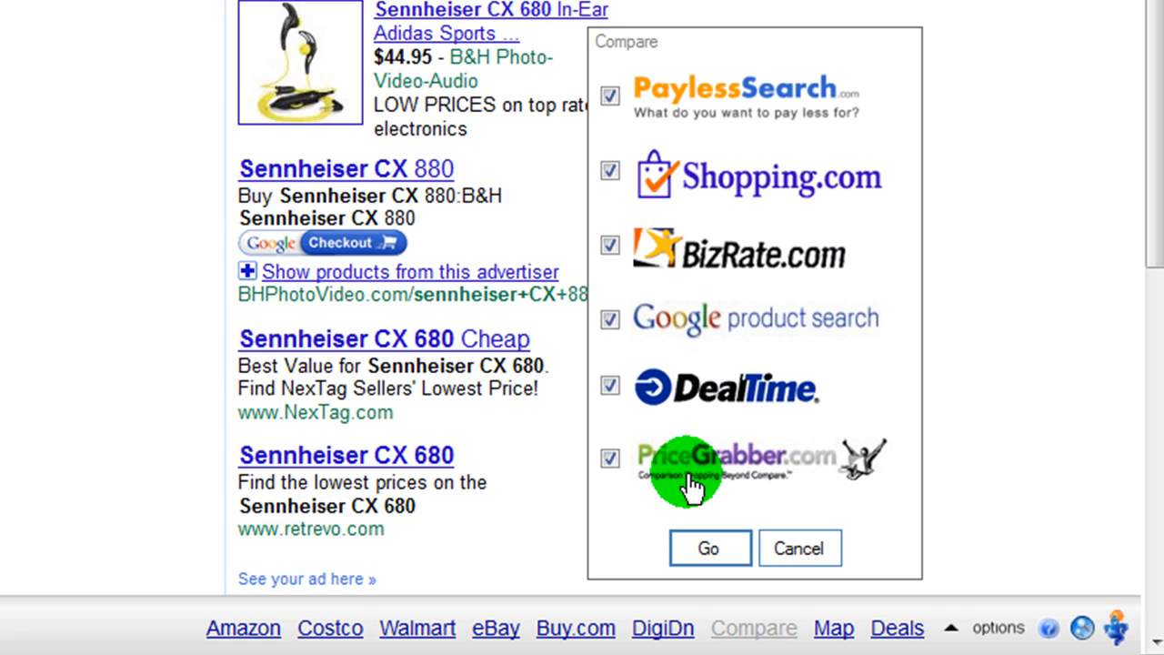
mouse_move(659, 514)
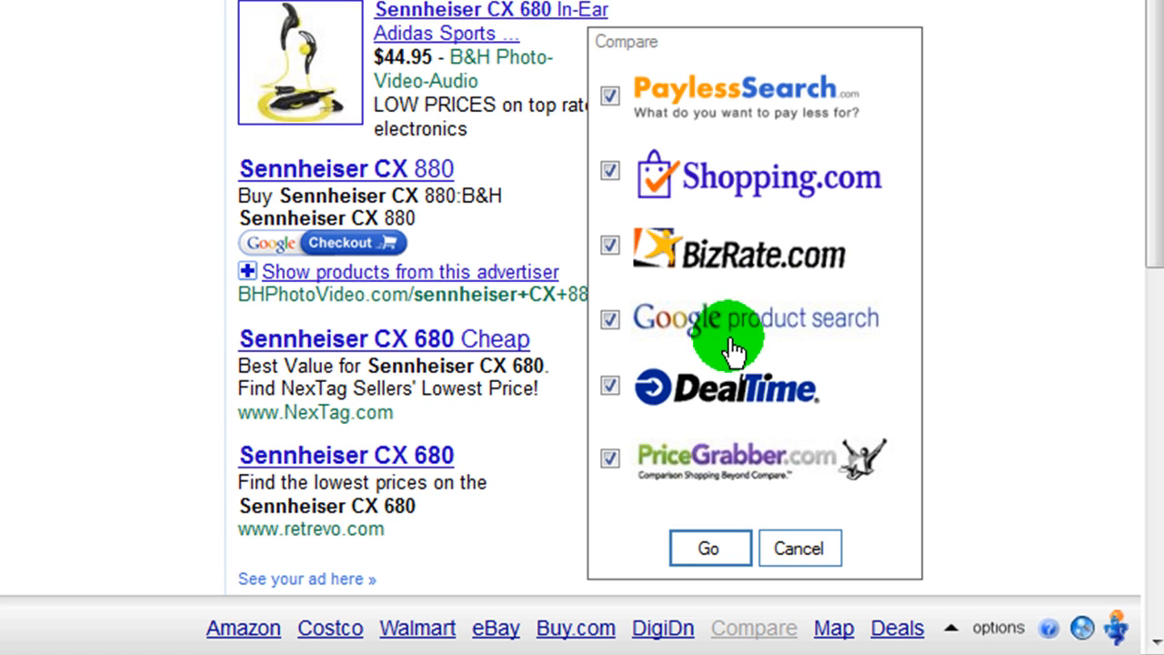
mouse_move(610, 441)
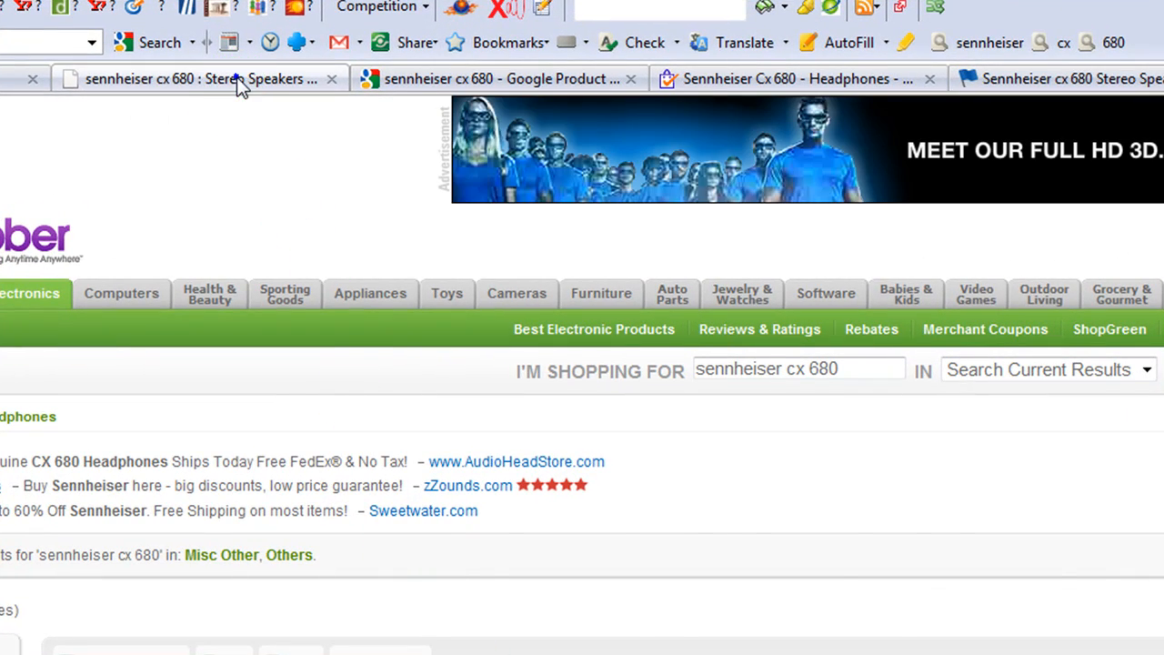
Scroll through the CX 680 store offers and prices.
scroll(down, 3)
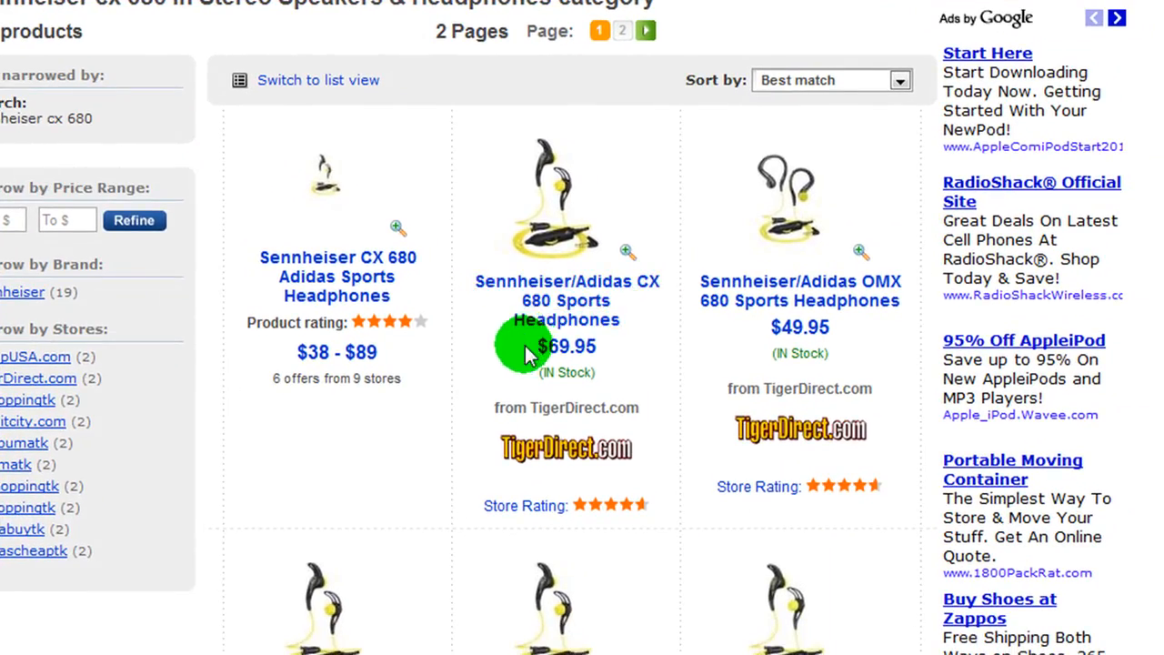
mouse_move(686, 363)
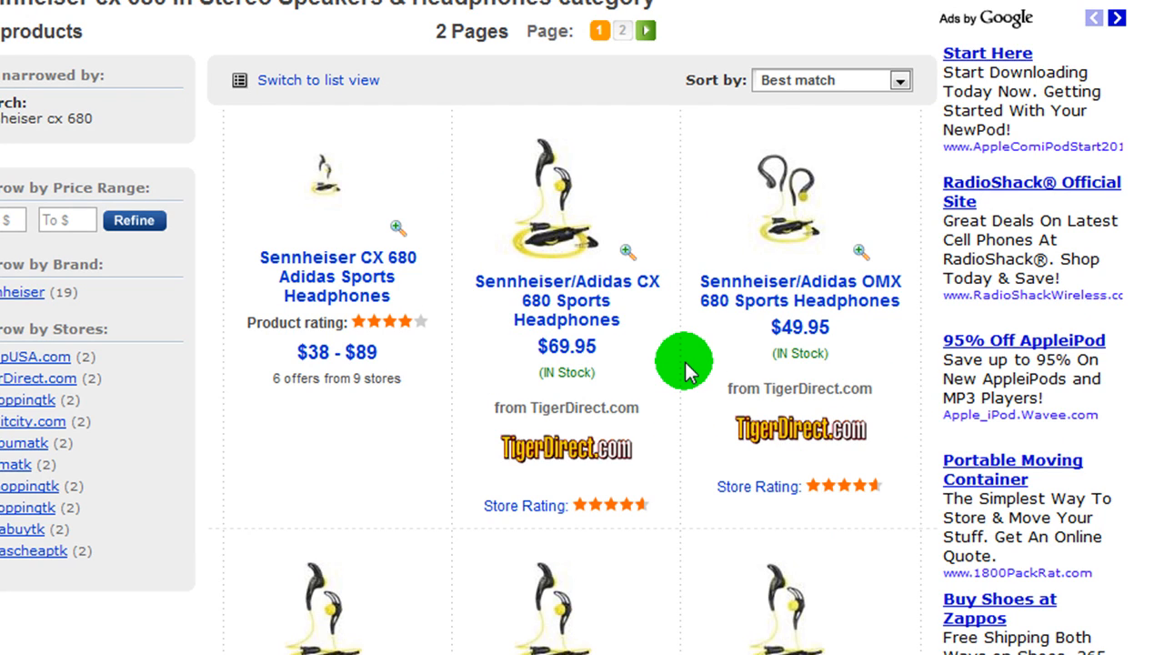
scroll(down, 3)
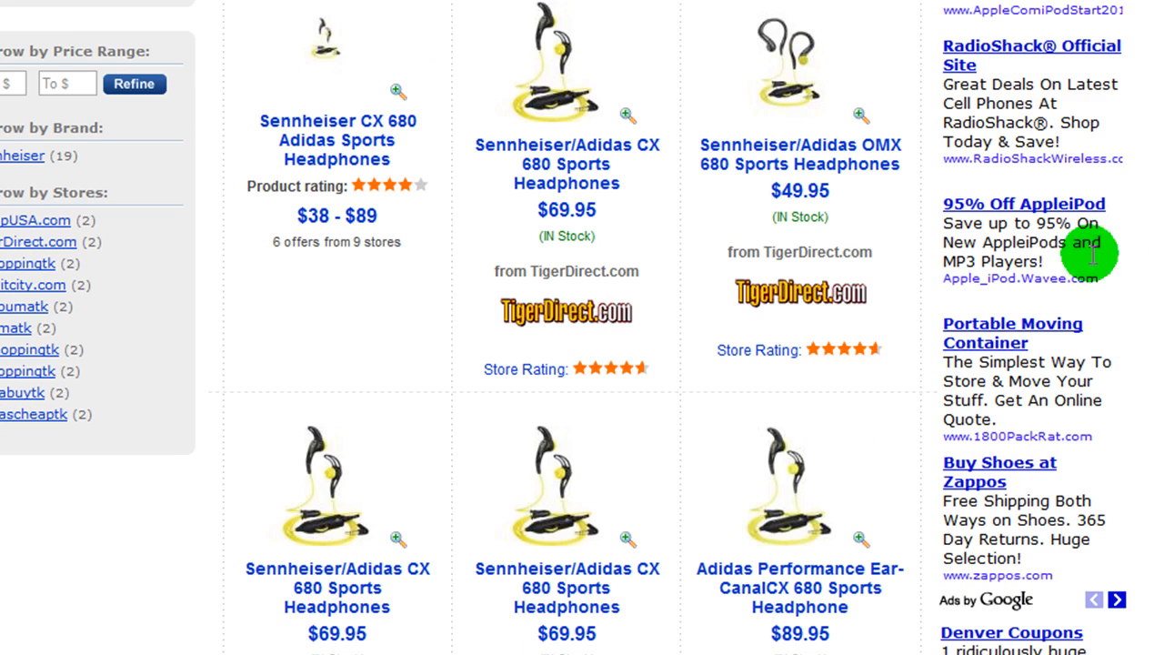
mouse_move(801, 155)
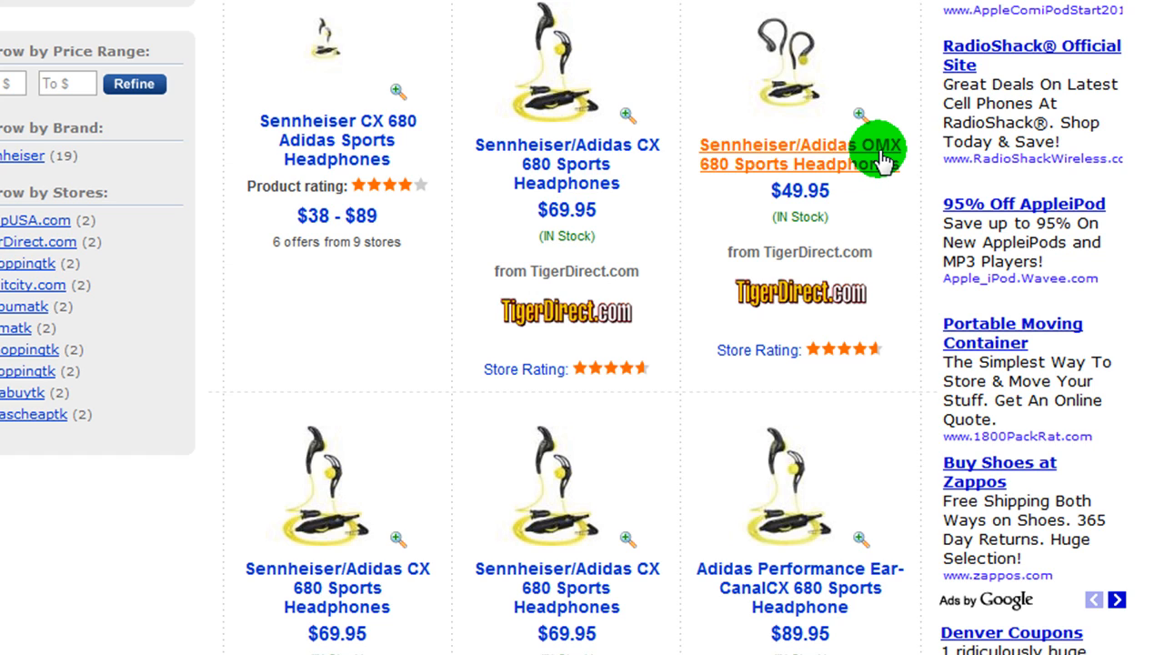
mouse_move(650, 154)
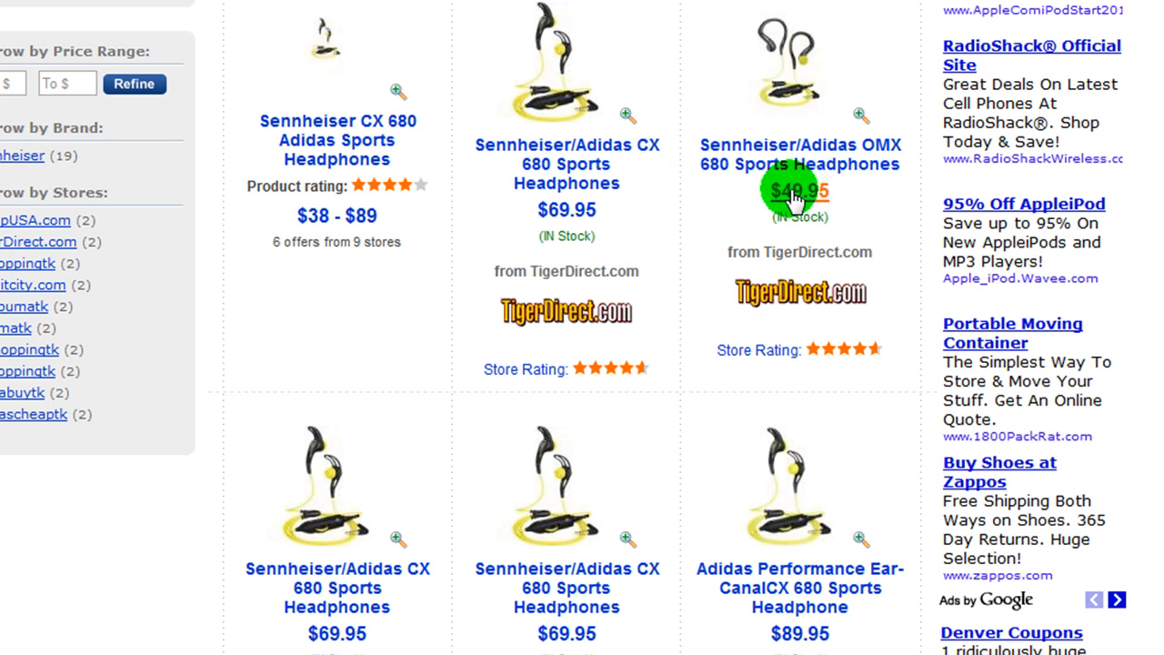
mouse_move(566, 164)
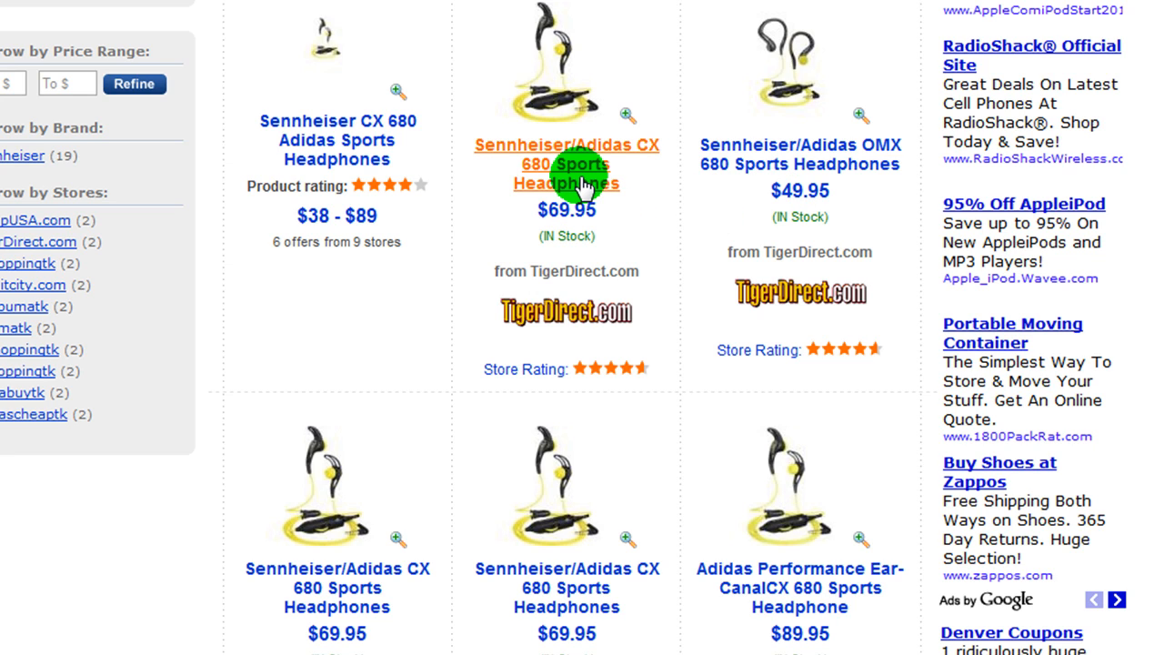
scroll(down, 3)
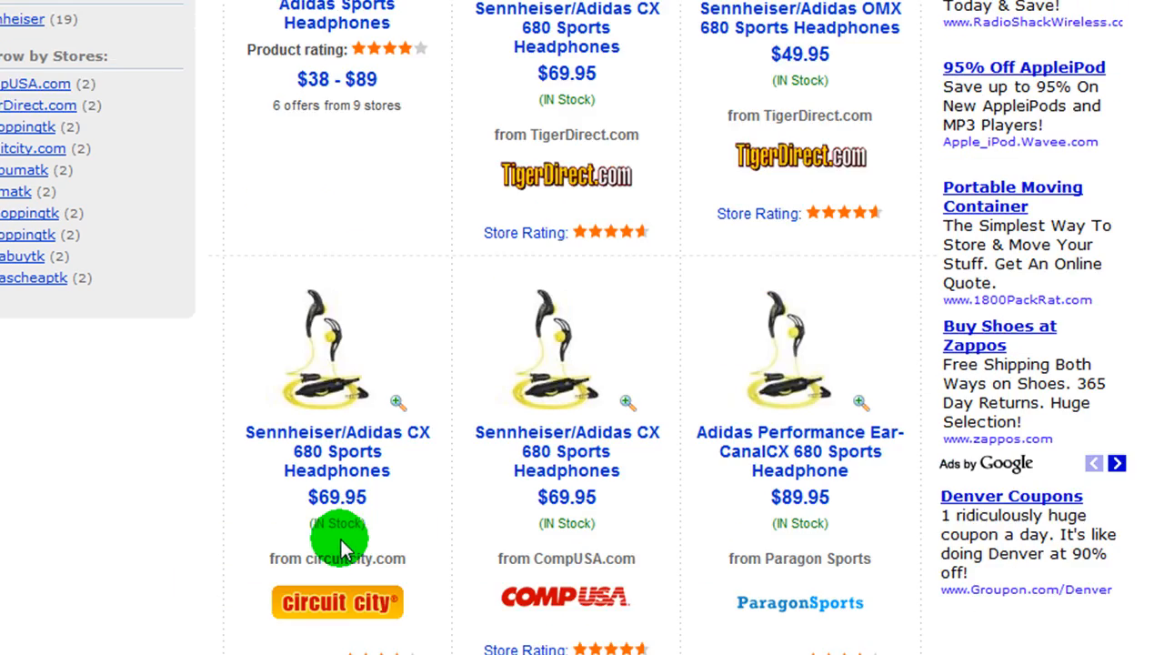
scroll(down, 3)
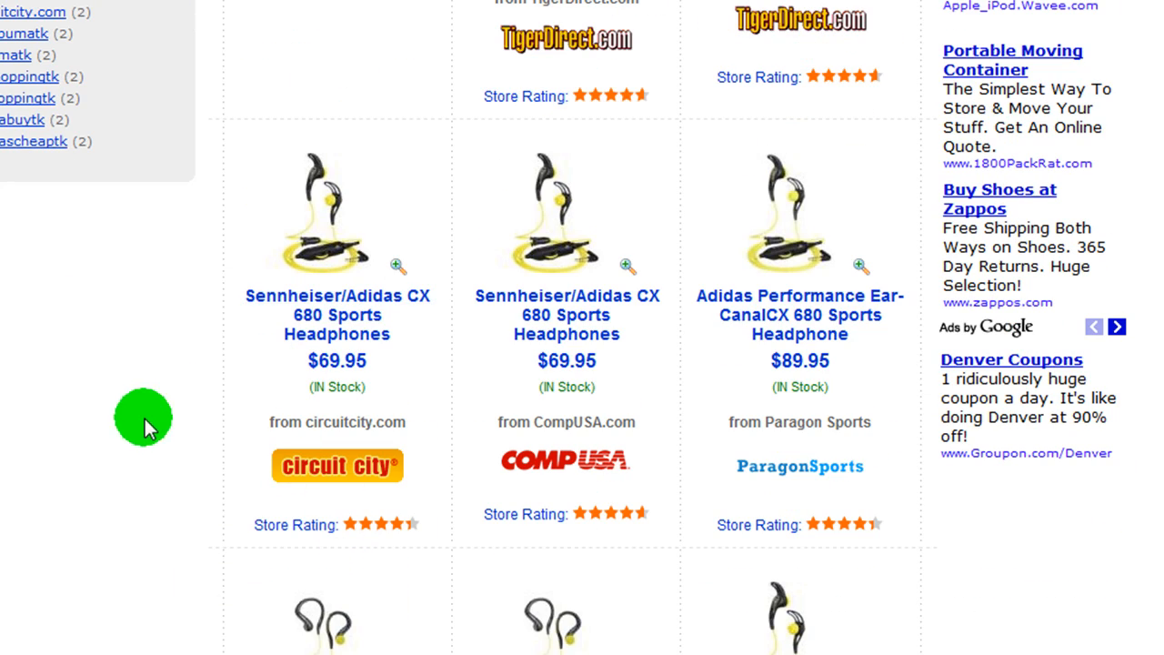
scroll(down, 3)
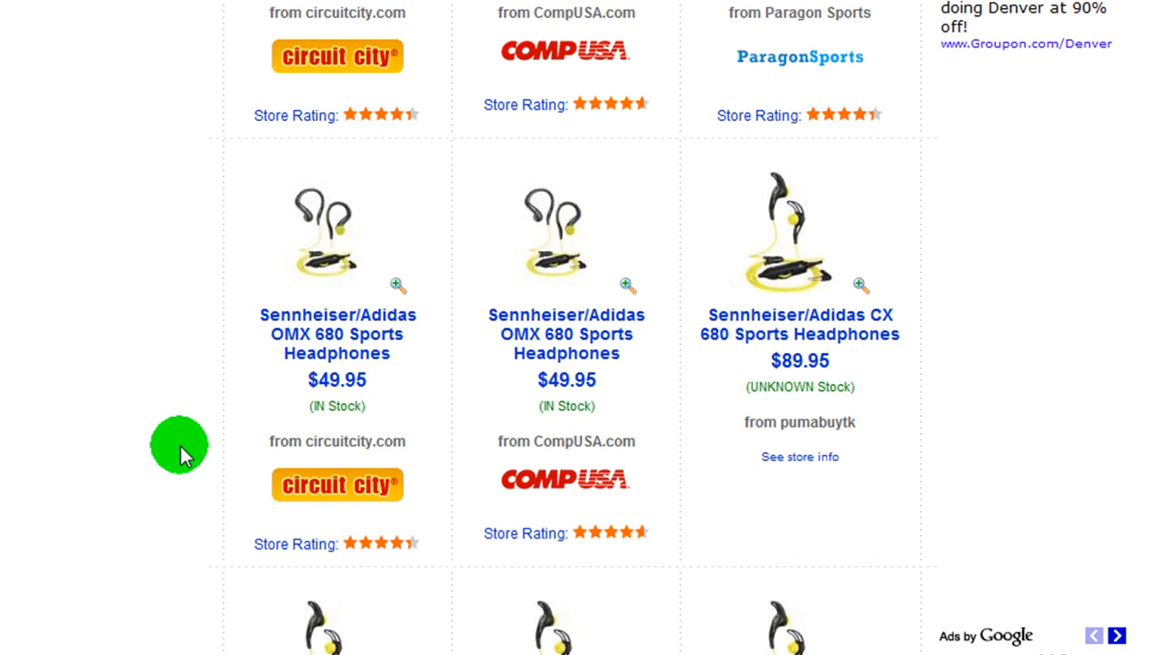
mouse_move(22, 469)
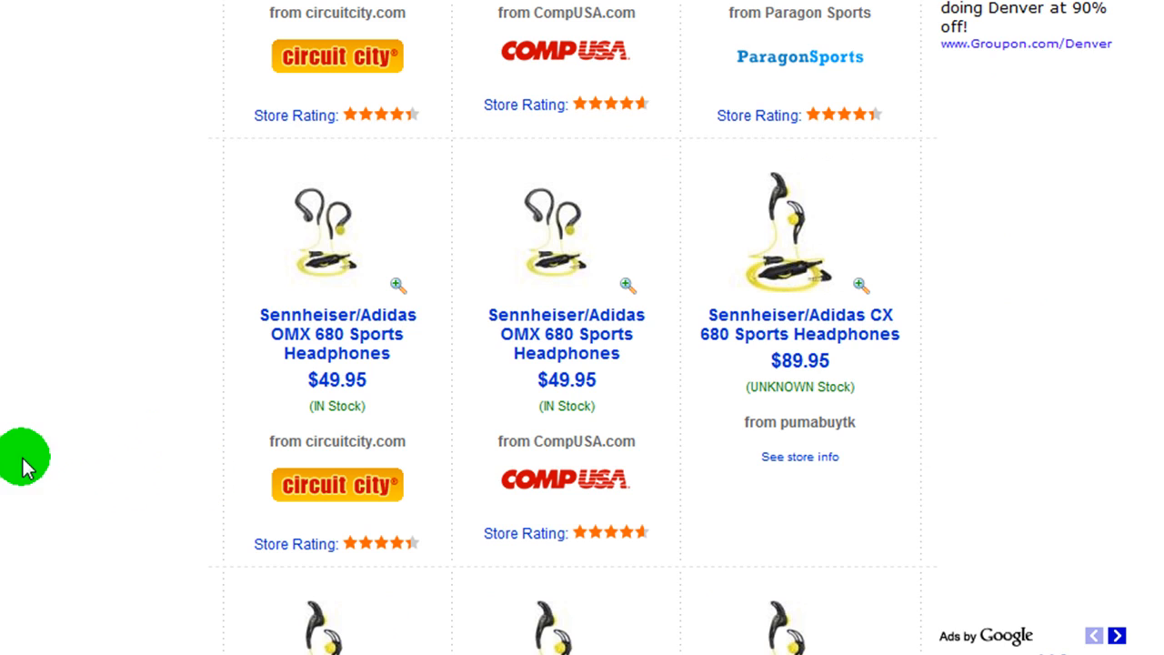
mouse_move(623, 198)
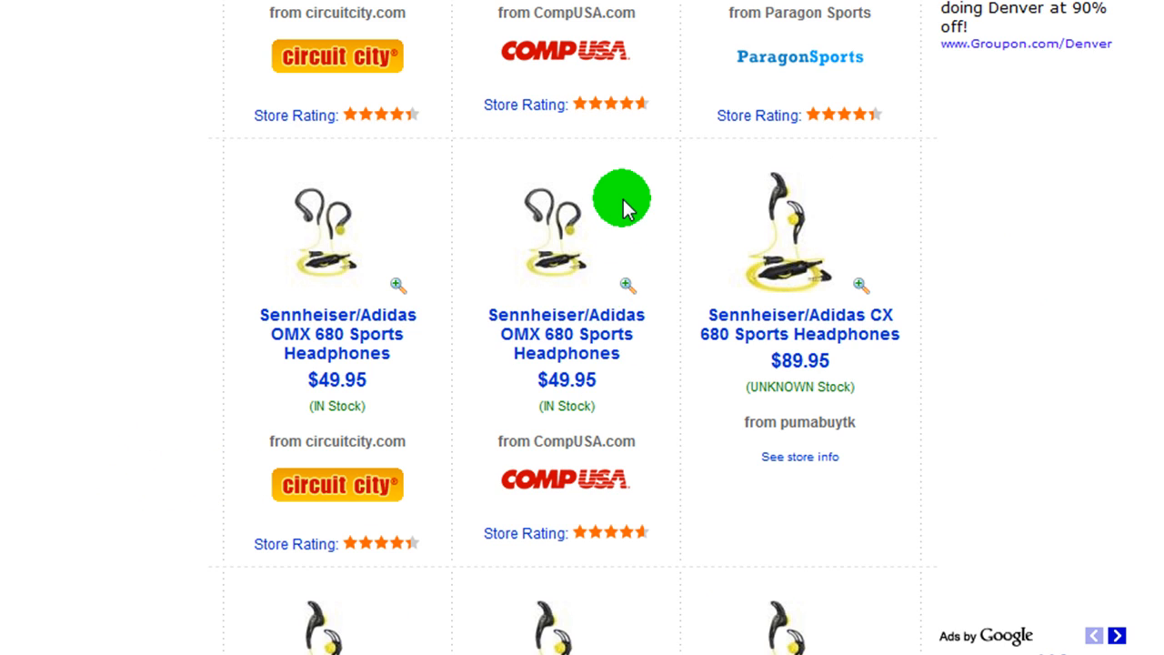
mouse_move(523, 345)
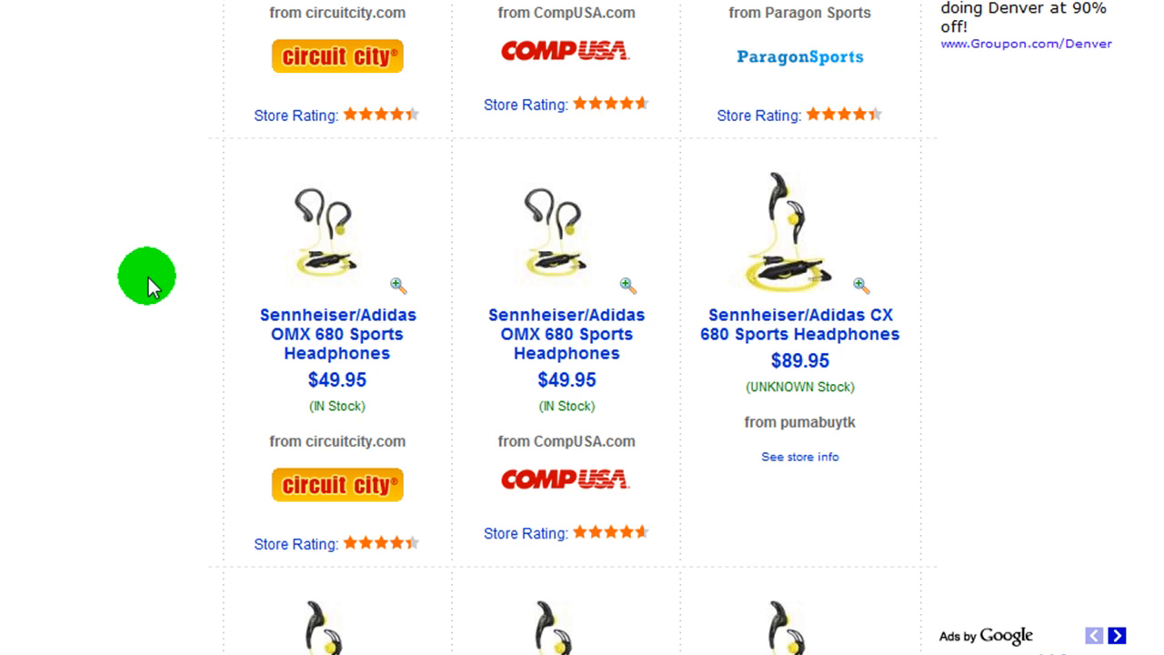
mouse_move(807, 264)
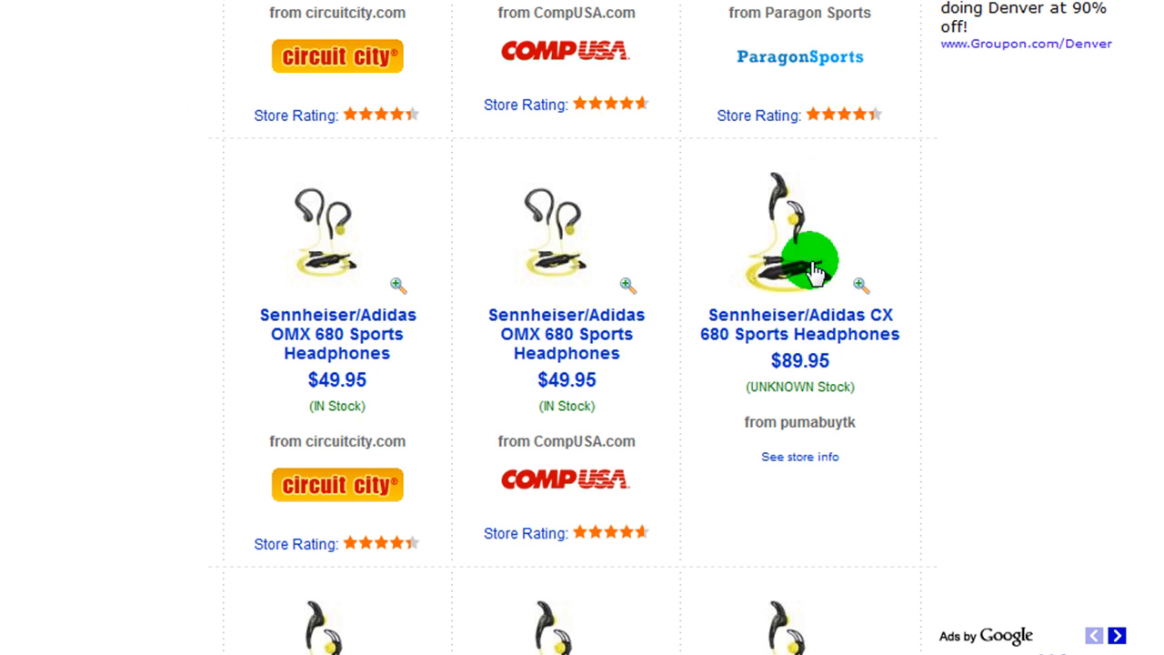
mouse_move(168, 407)
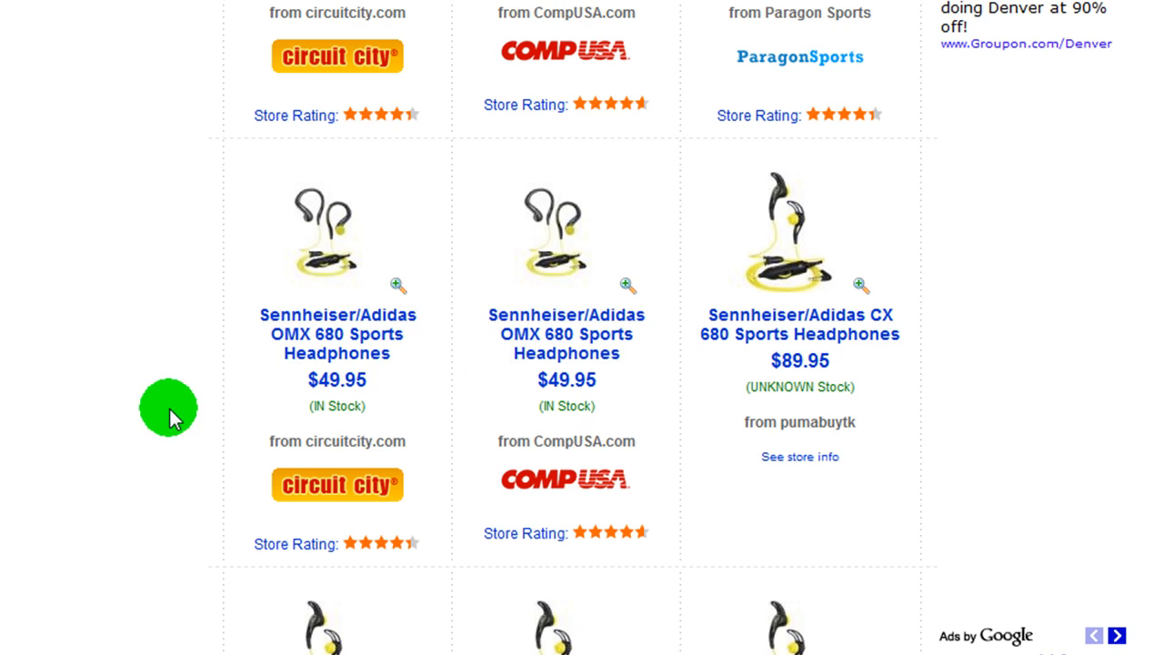
scroll(down, 3)
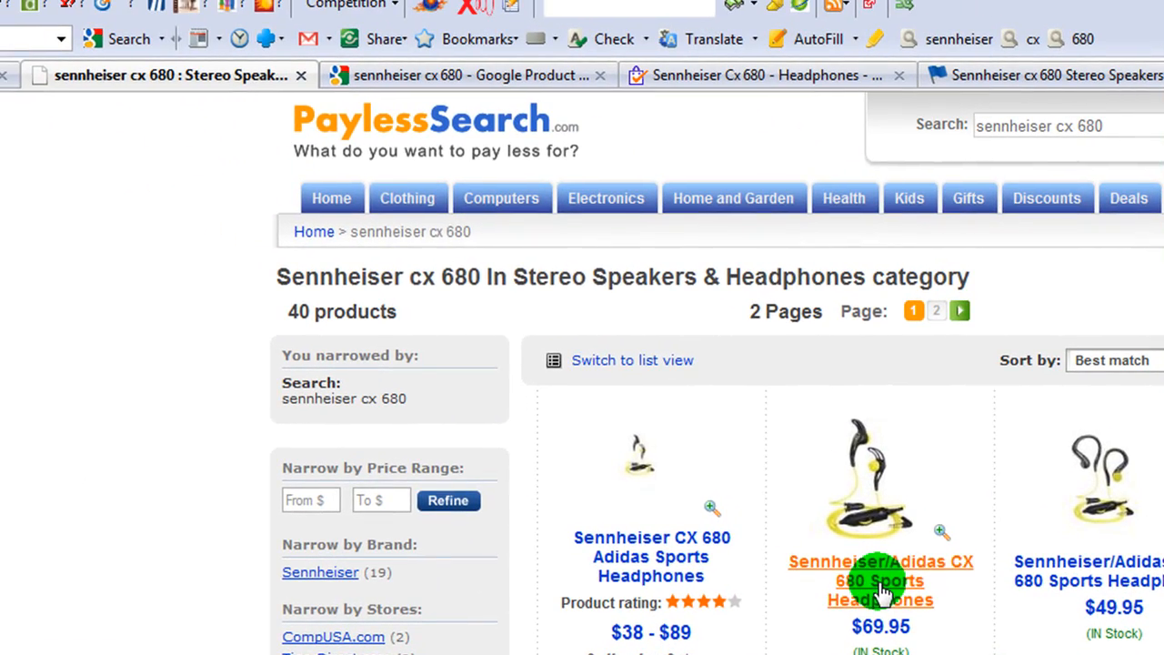
Switch to the Google Product Search tab for sennheiser cx 680.
click(446, 66)
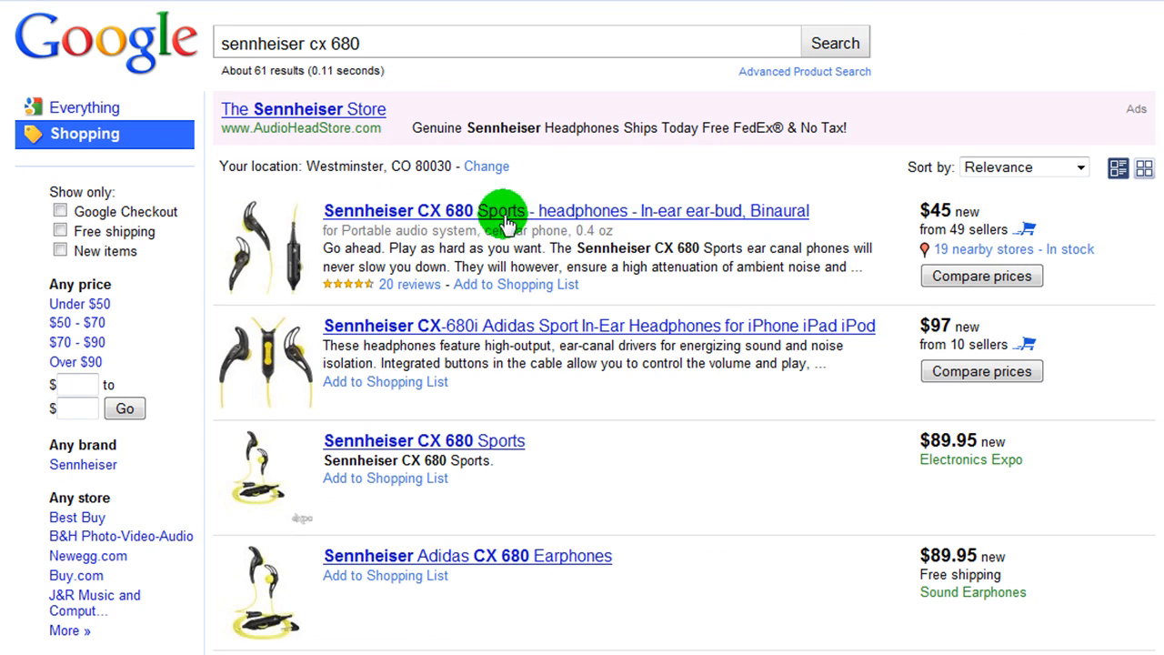
mouse_move(741, 481)
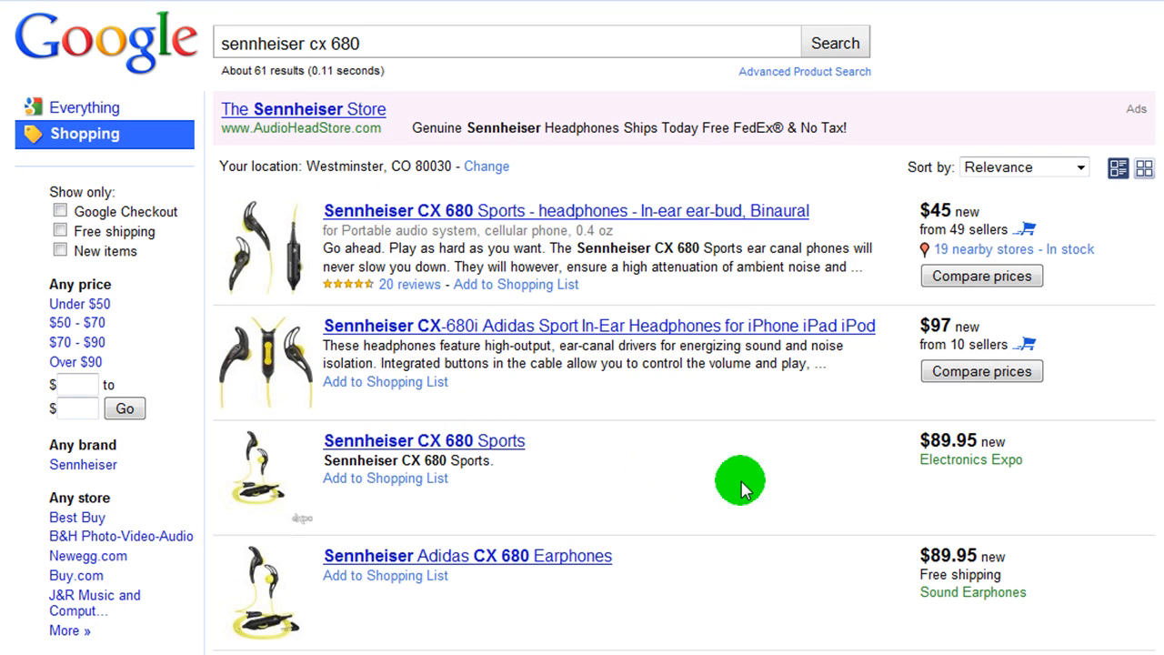
mouse_move(862, 591)
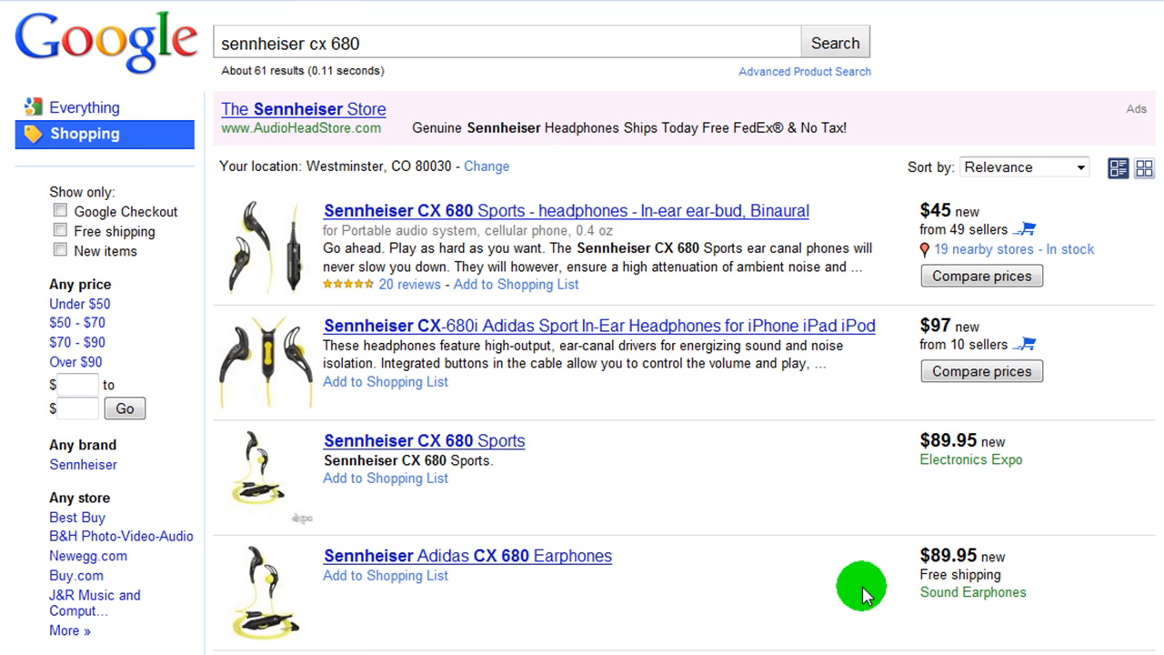
mouse_move(905, 152)
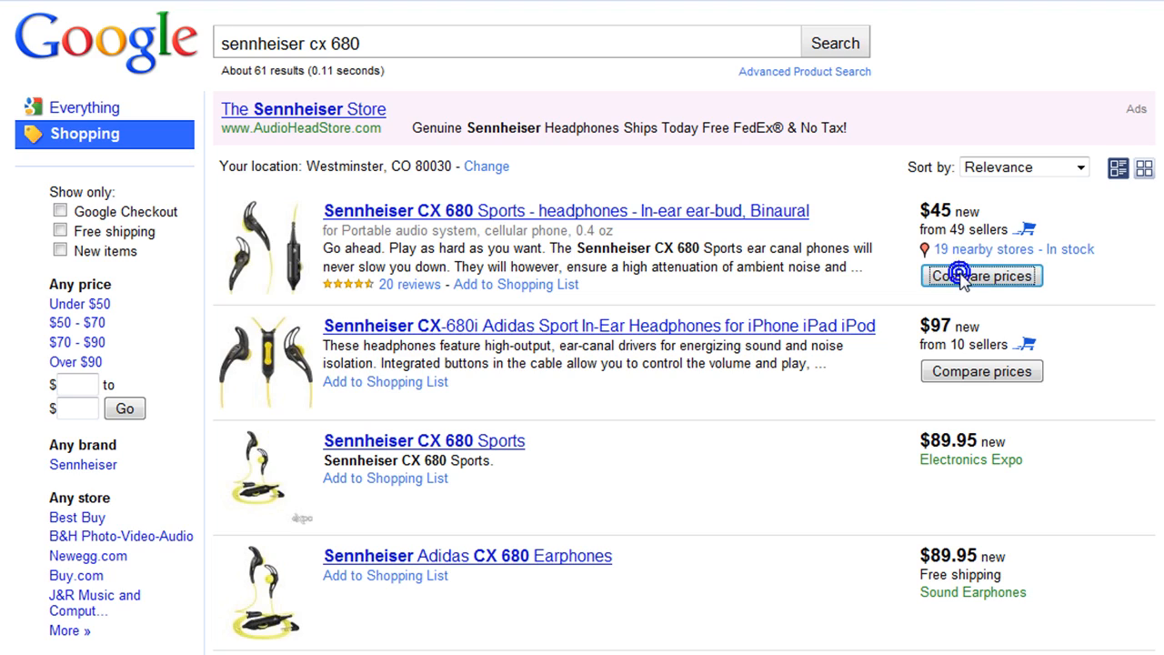
Review buying options, select B&H's $44.95 lowest price, and scroll to reviews.
click(982, 275)
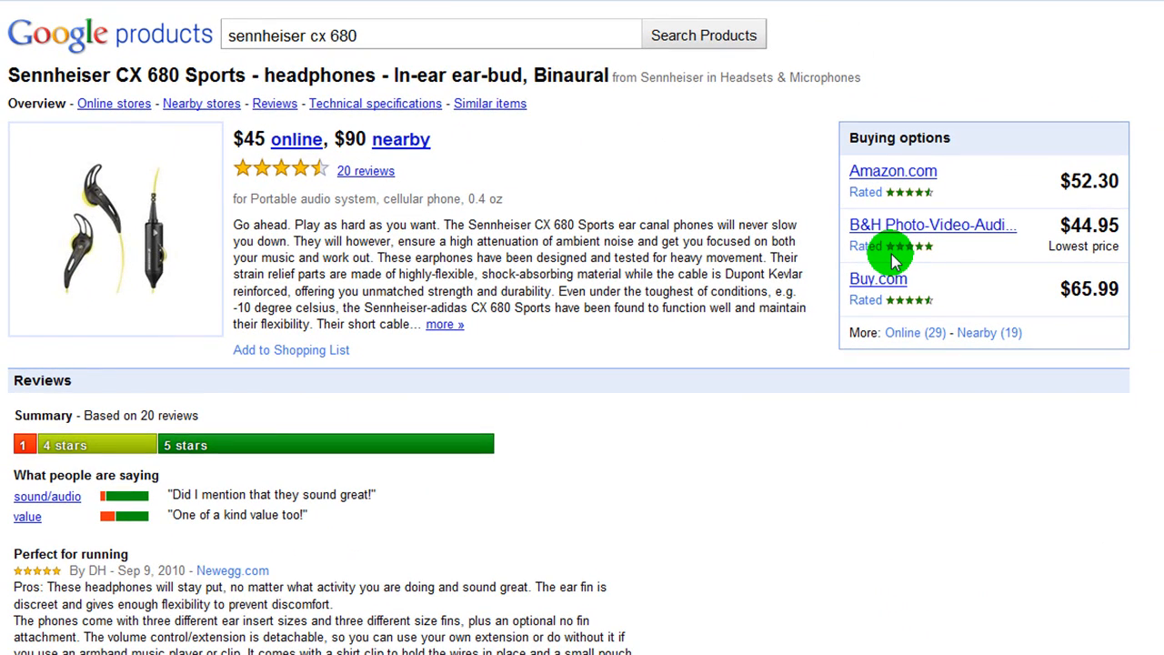
mouse_move(639, 464)
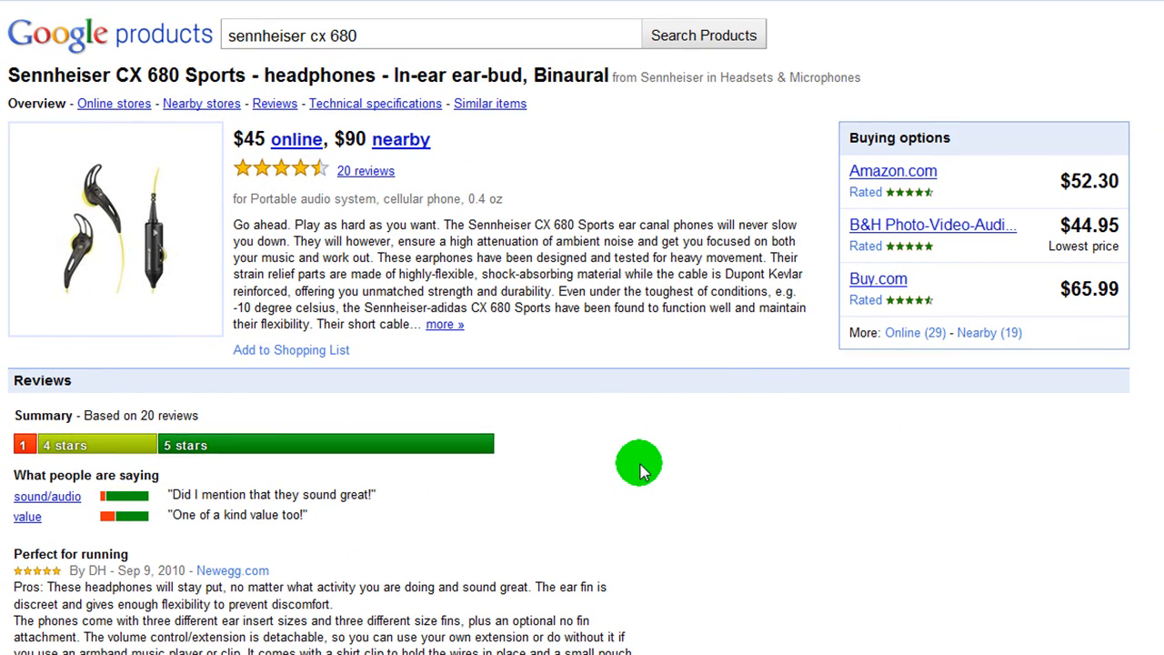
scroll(down, 3)
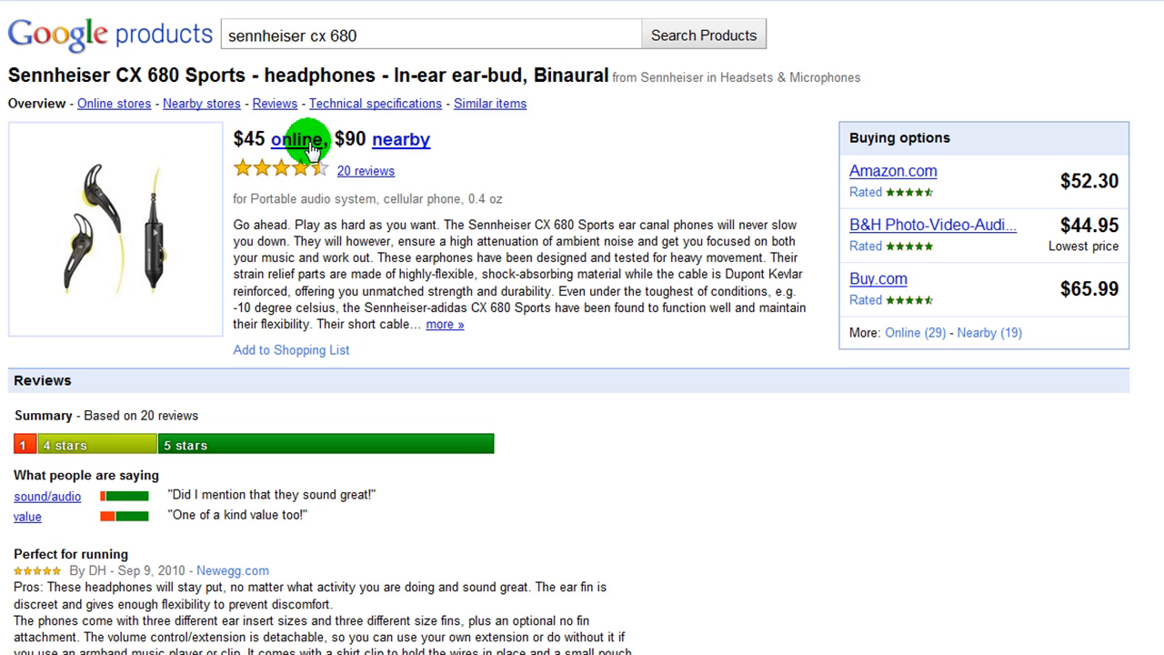
mouse_move(861, 248)
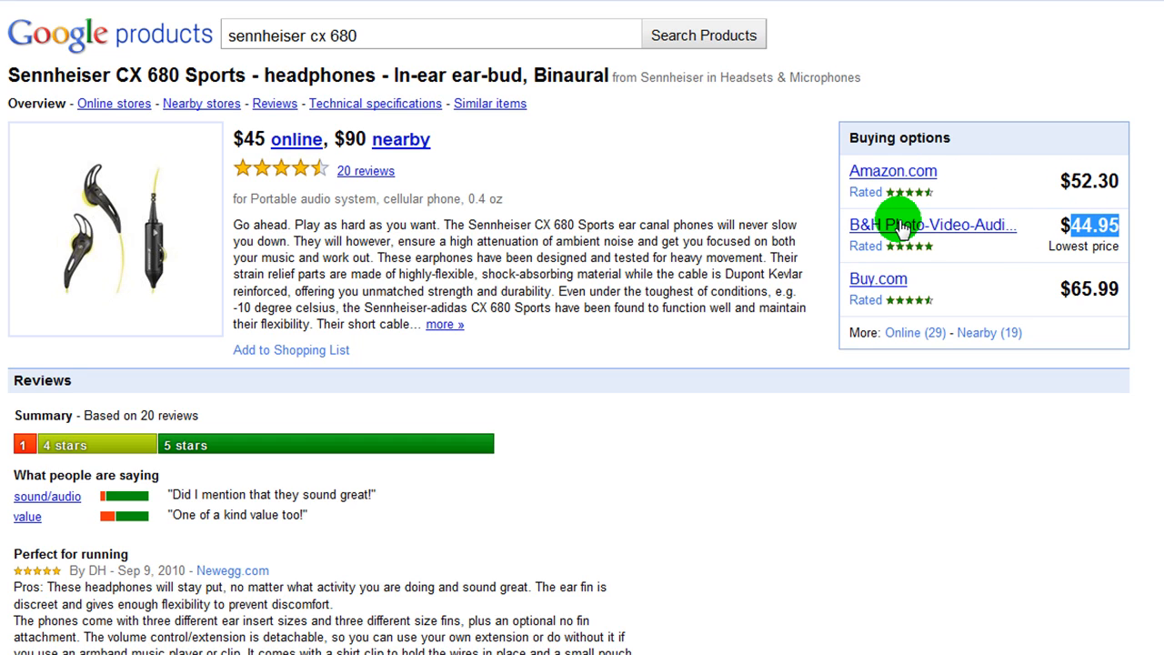
click(932, 224)
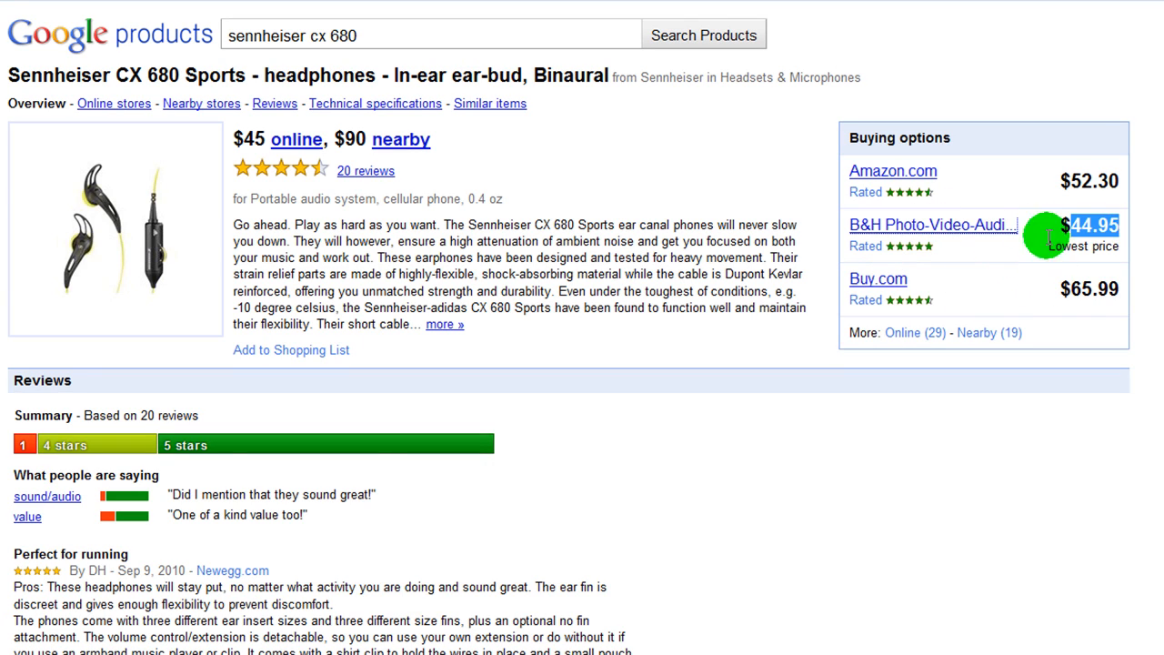
mouse_move(369, 353)
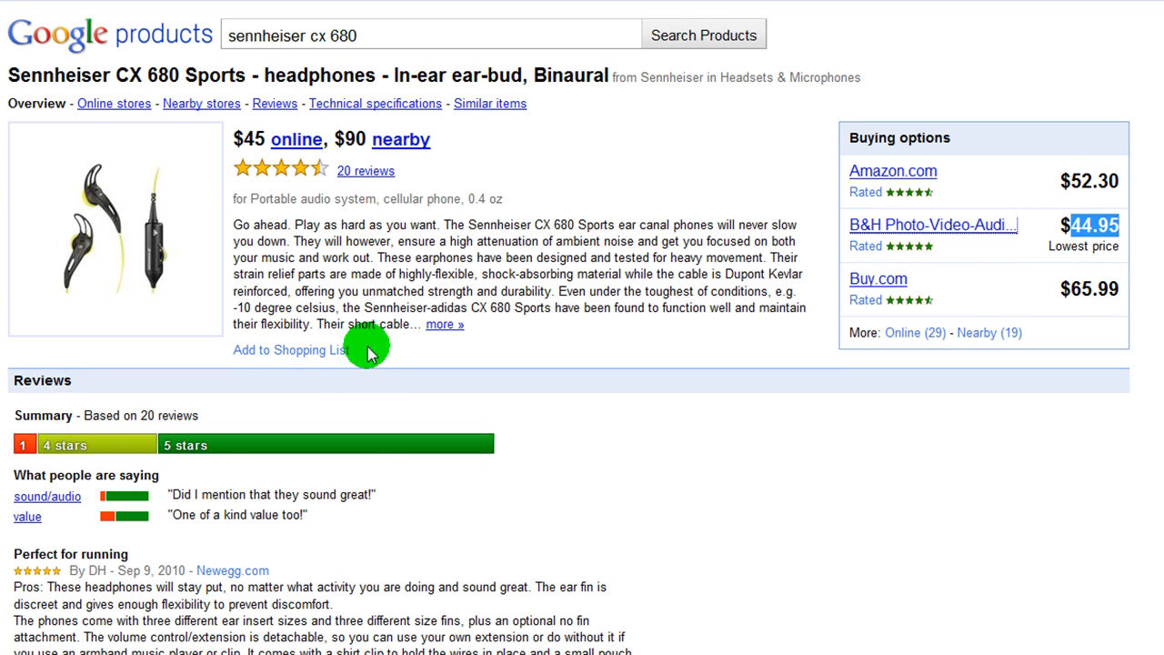
scroll(down, 3)
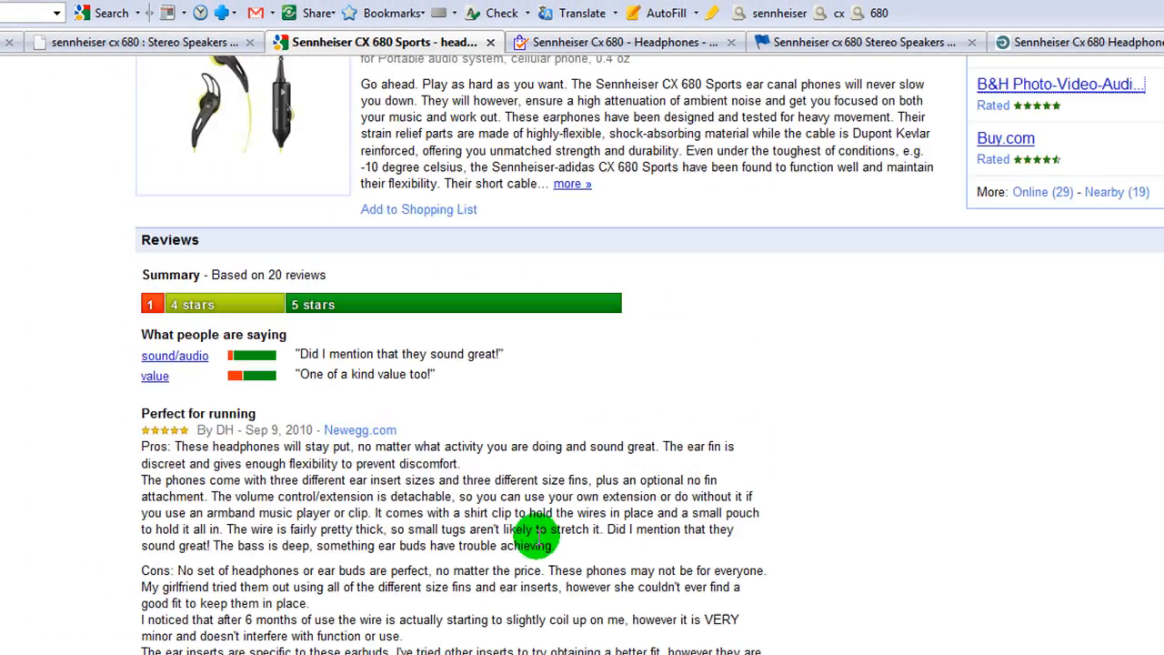
Open the TigerDirect $69.95 offer from PaylessSearch, then close the PaylessSearch tab.
click(137, 42)
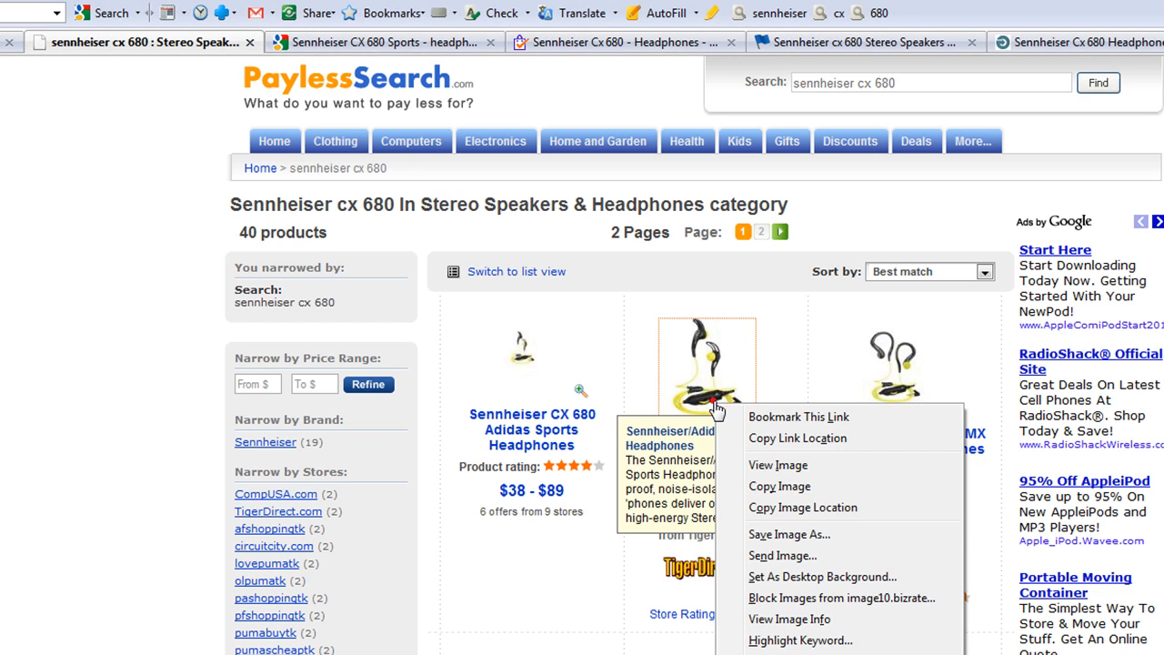
click(616, 367)
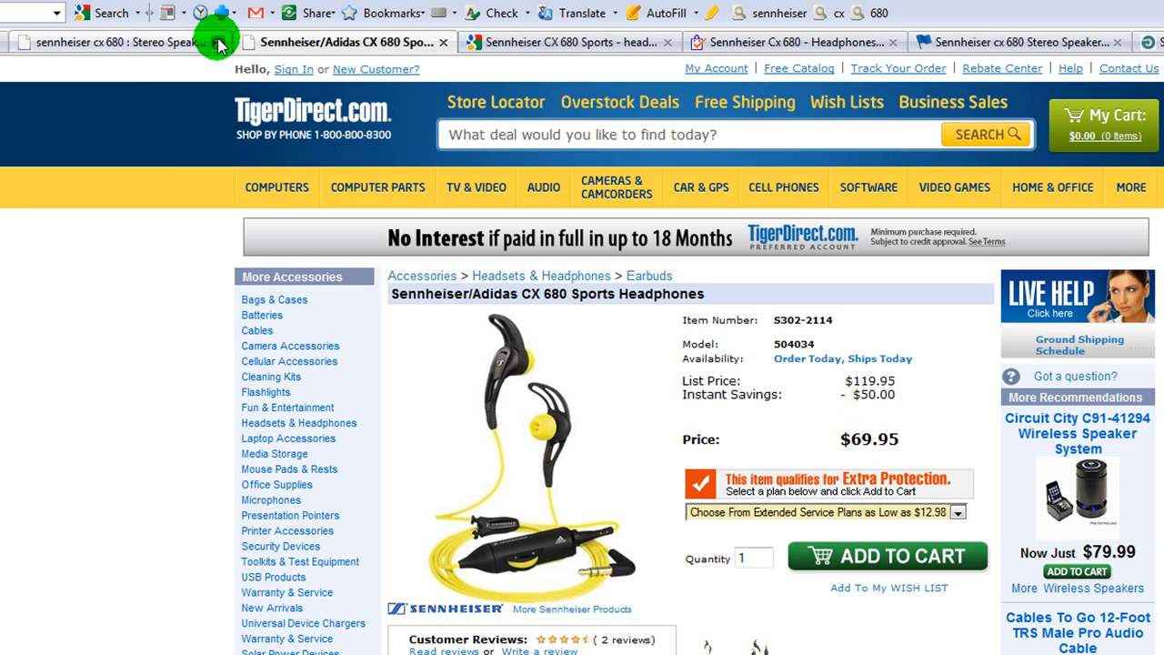
click(346, 42)
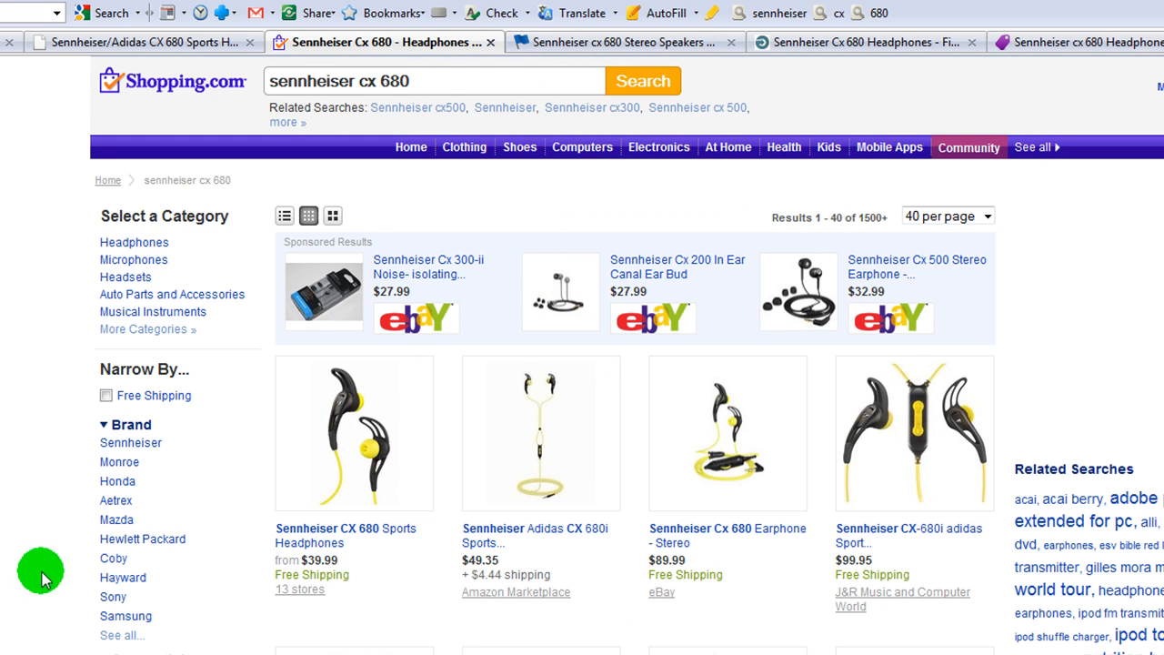
Scroll the results and open the Sennheiser CX 680 Sports Headphones listing.
scroll(down, 3)
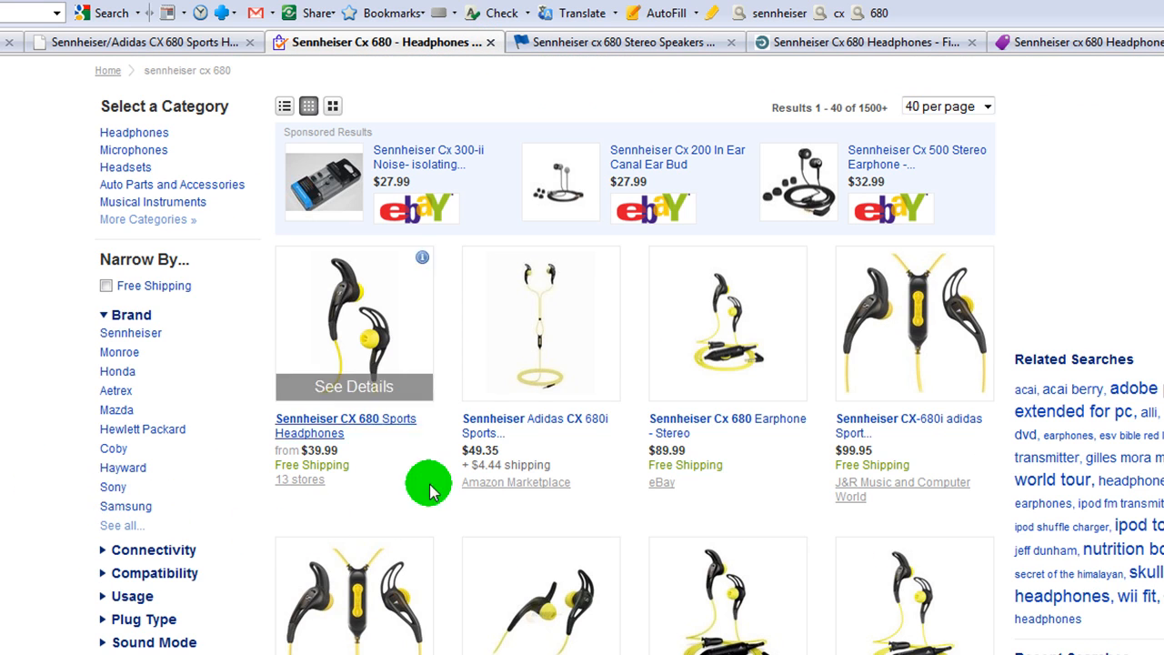
mouse_move(377, 445)
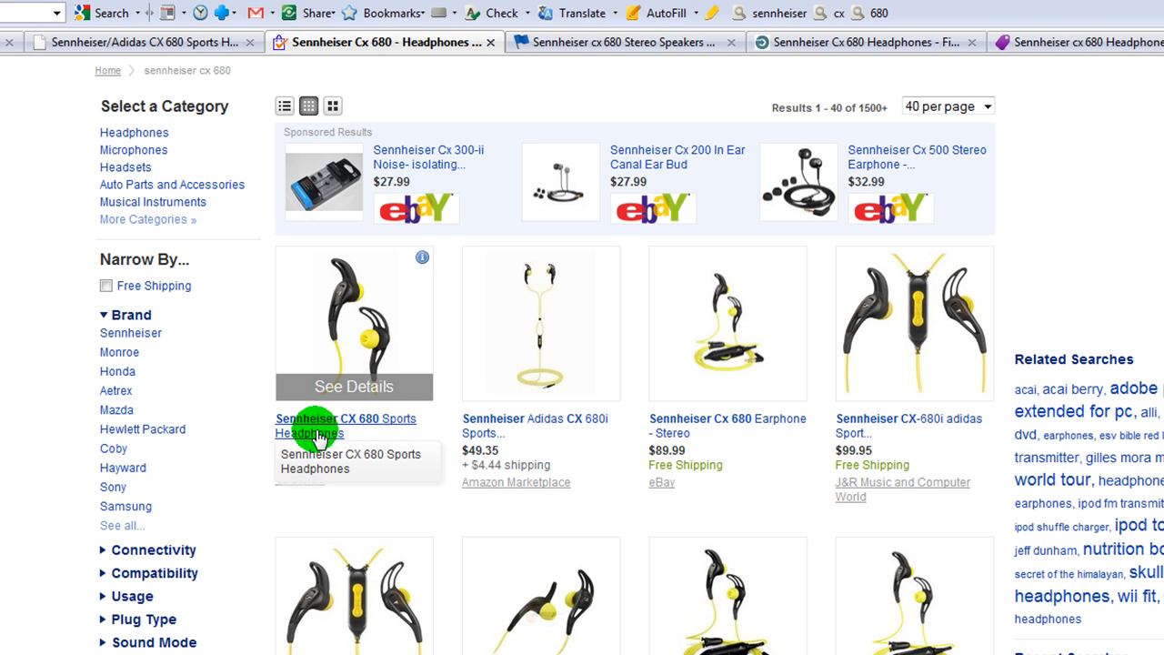
click(344, 426)
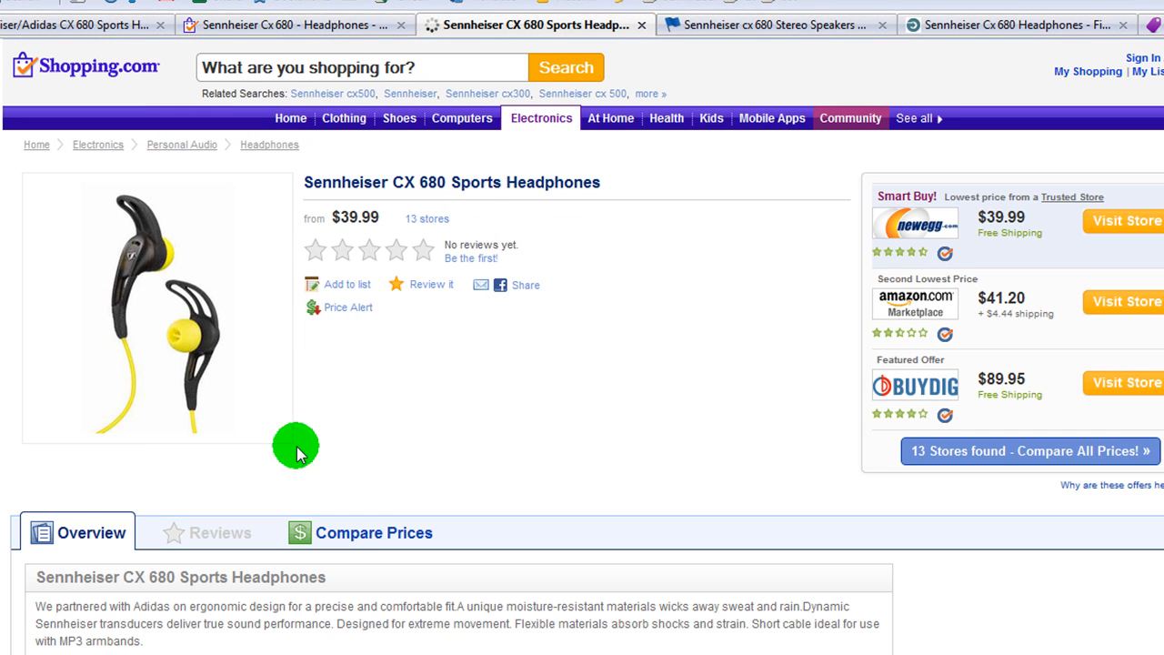
mouse_move(910, 357)
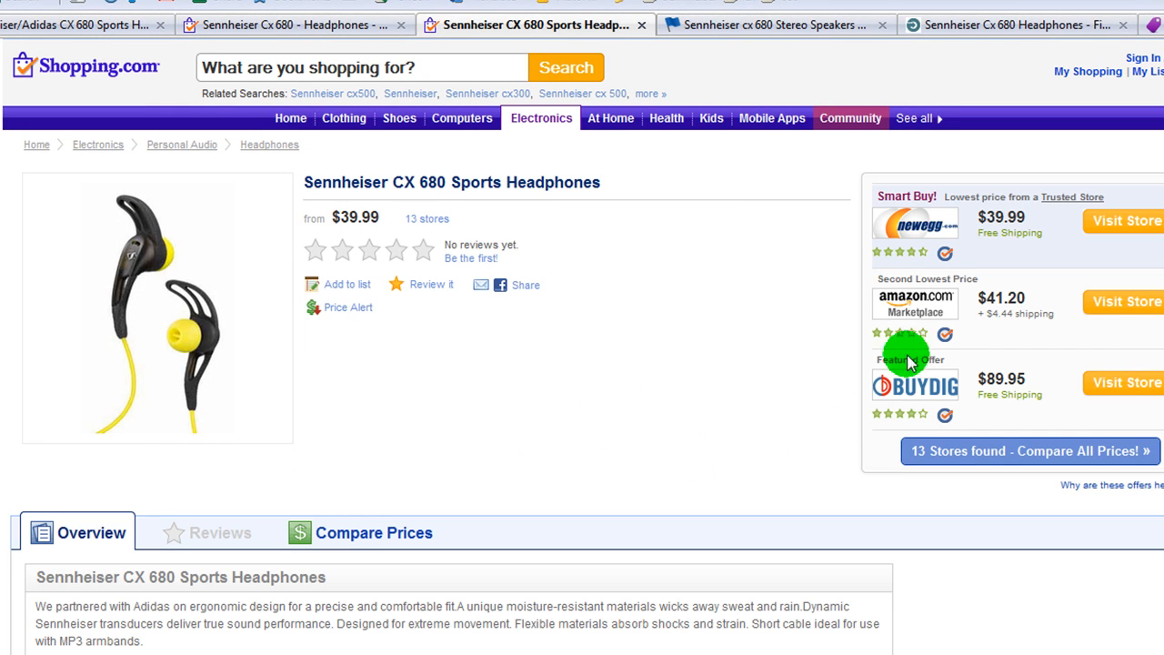
mouse_move(1146, 225)
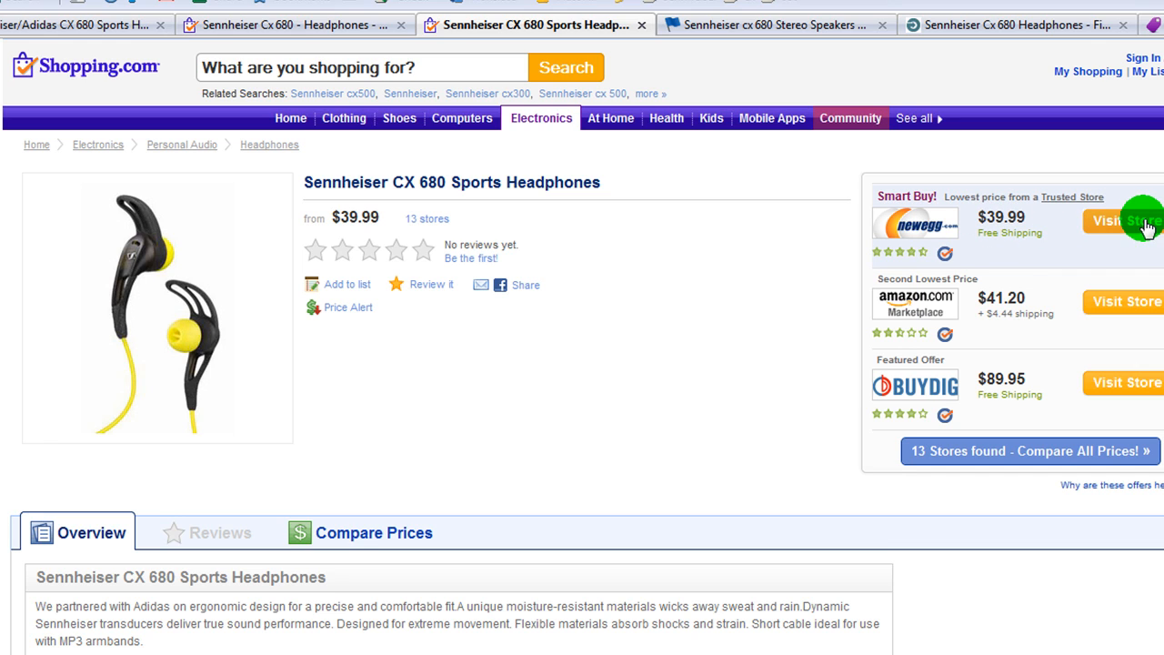
Follow Newegg's $39.99 offer and highlight the actual $49.95 price.
click(1123, 220)
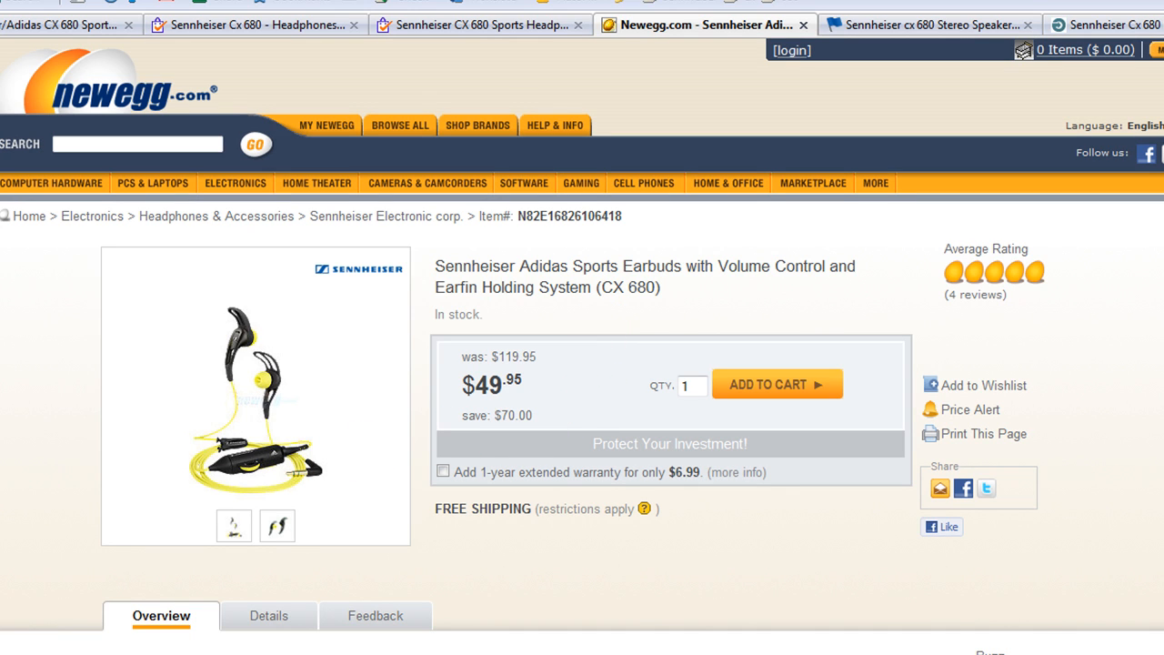
double_click(488, 382)
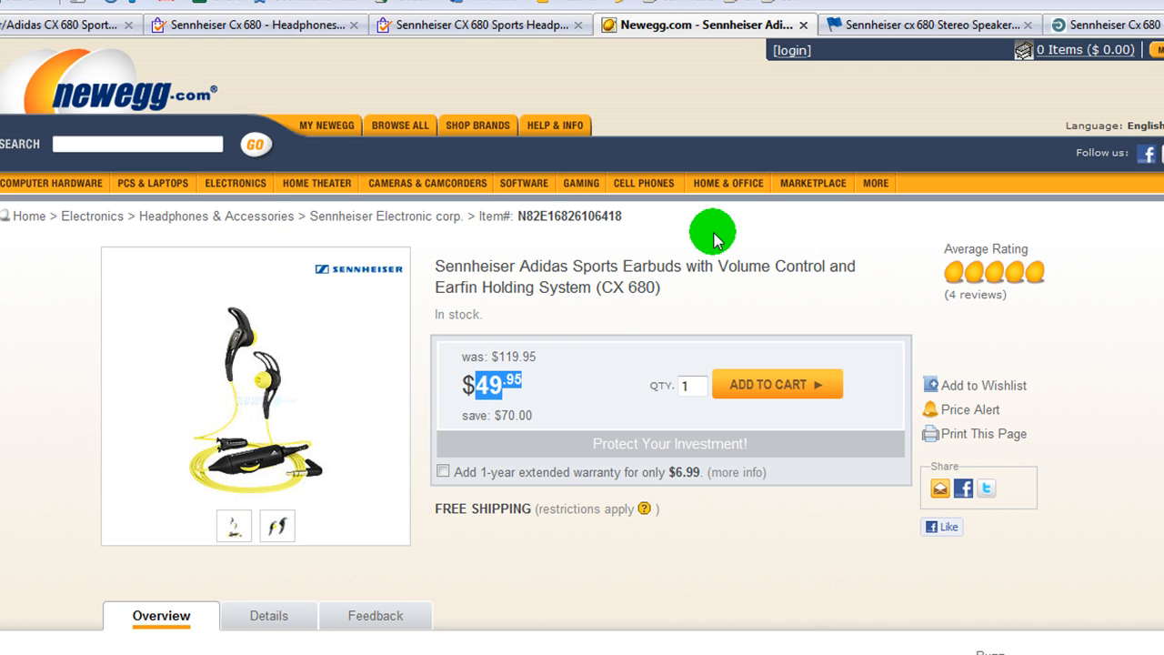
mouse_move(630, 291)
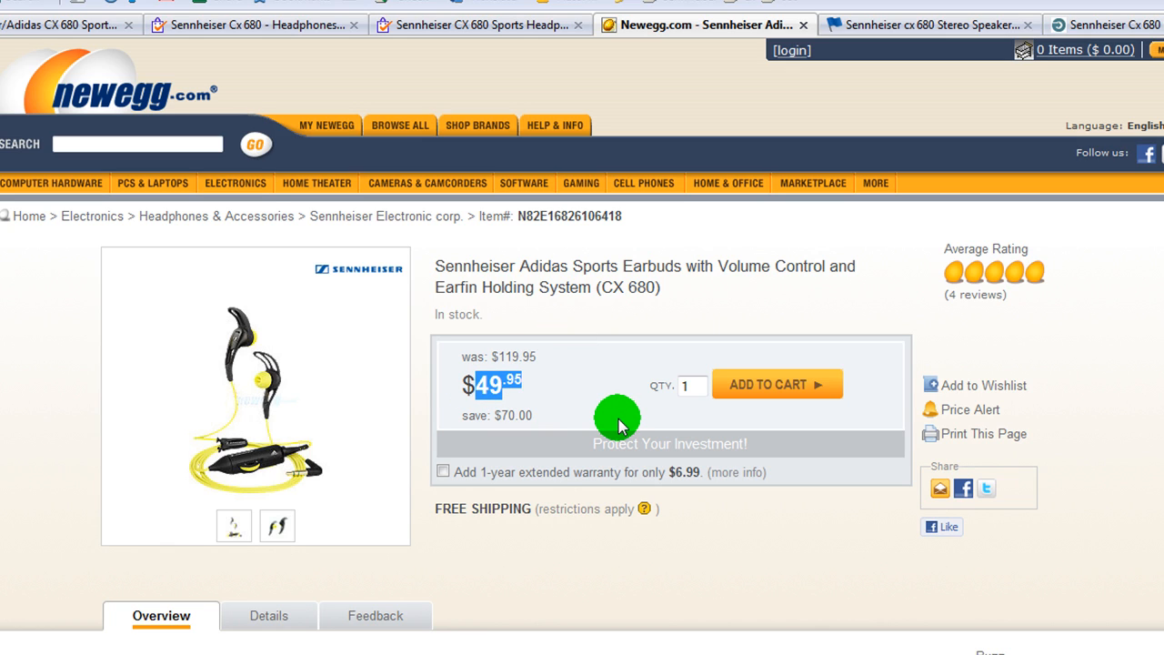
mouse_move(595, 320)
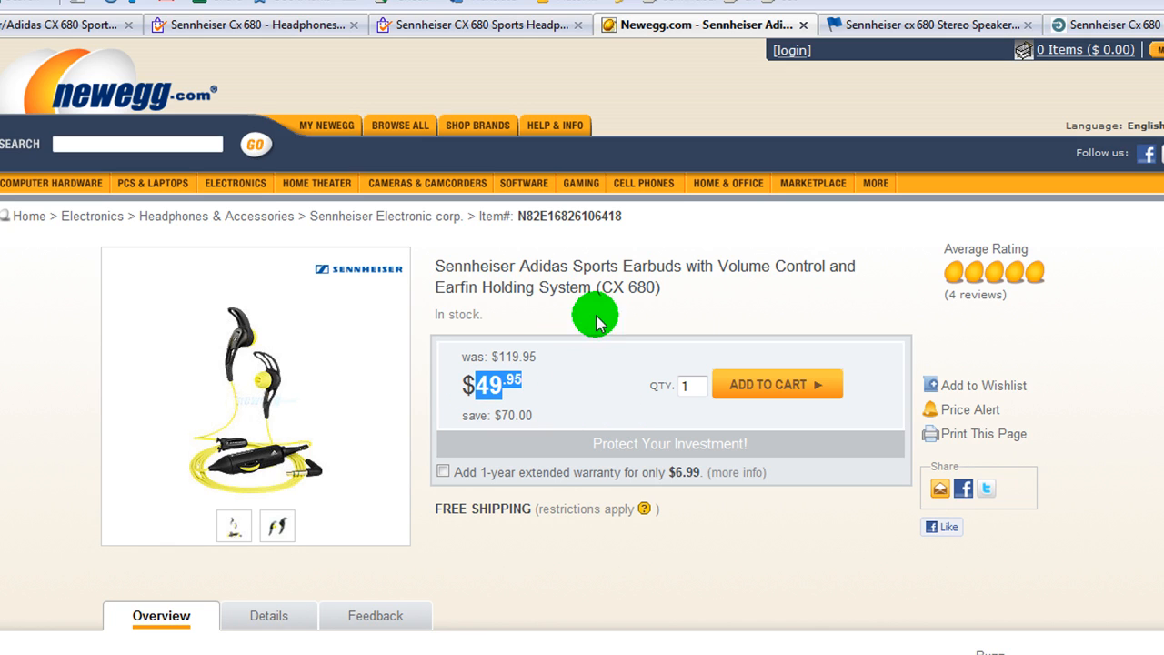
mouse_move(944, 70)
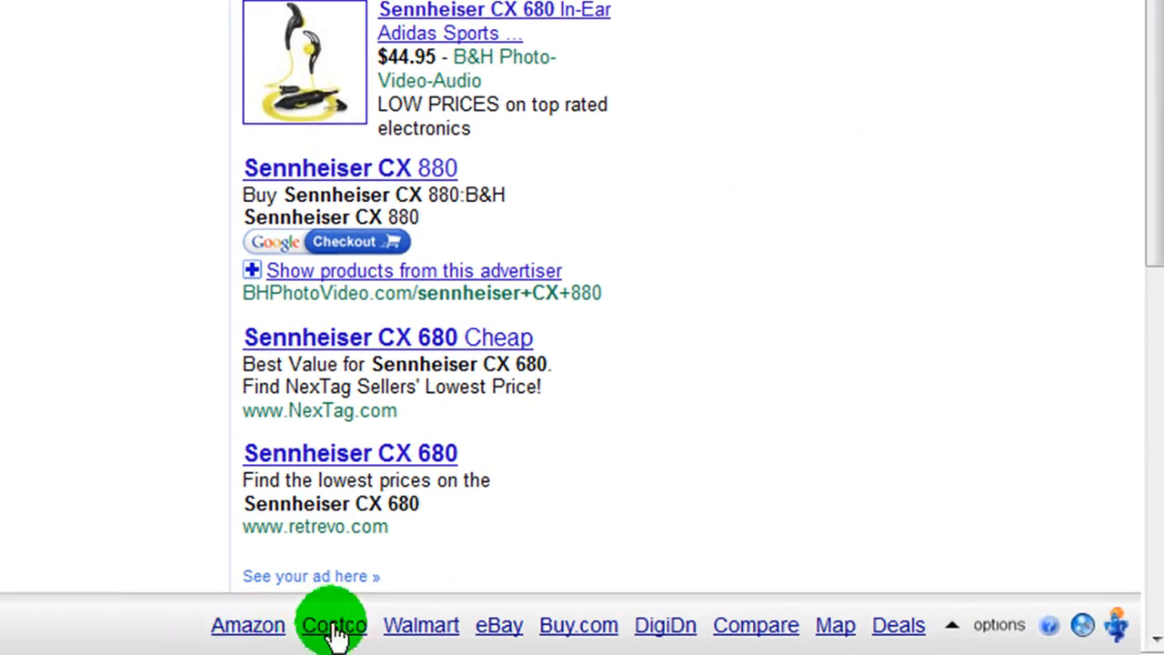
mouse_move(665, 625)
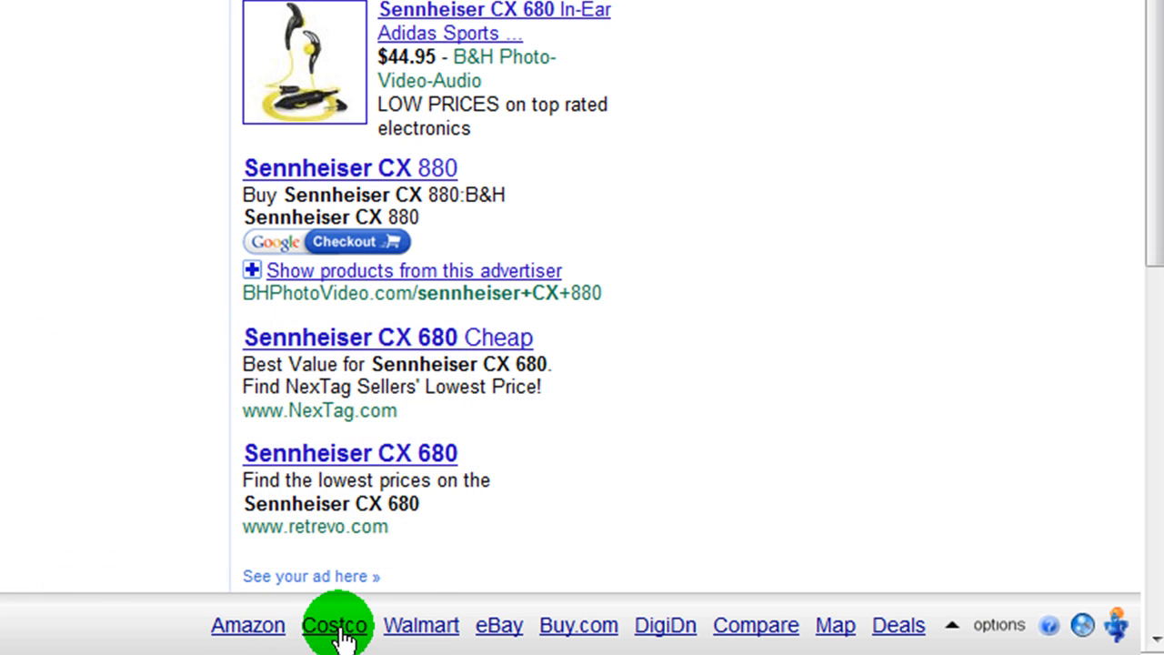
mouse_move(248, 624)
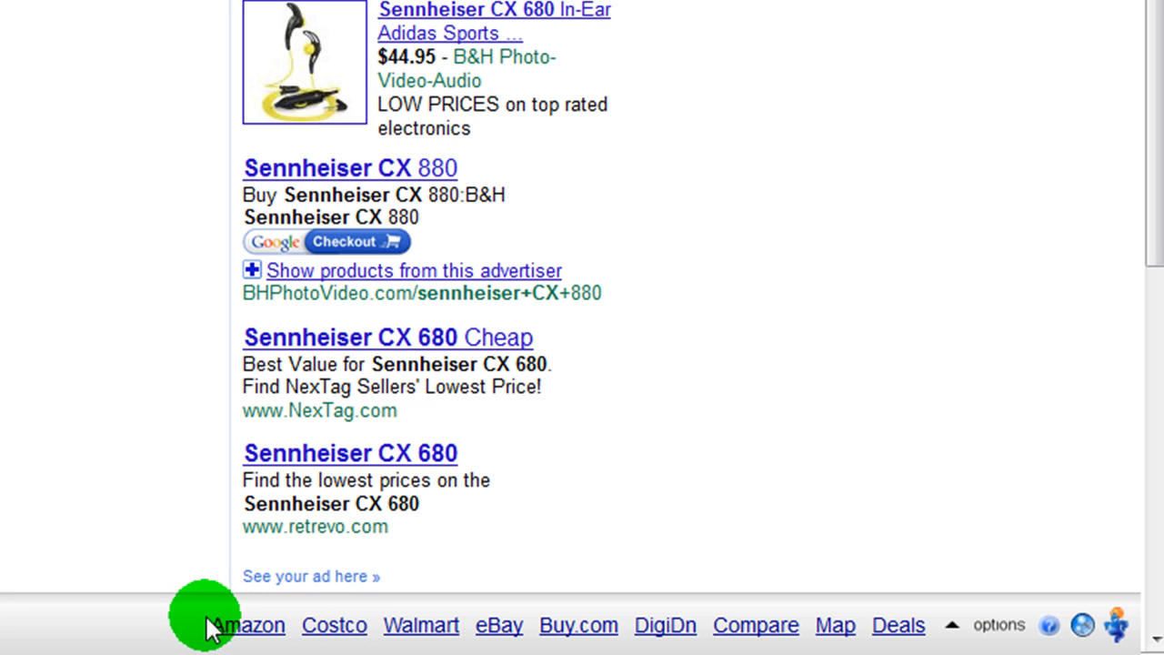
mouse_move(834, 625)
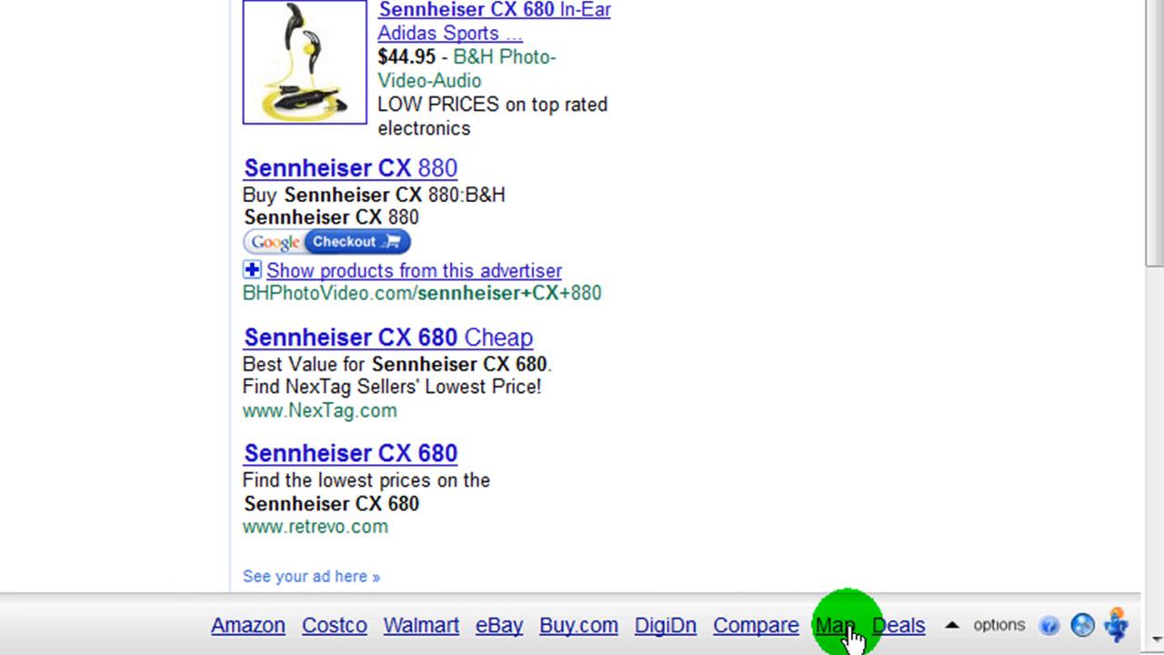
mouse_move(760, 441)
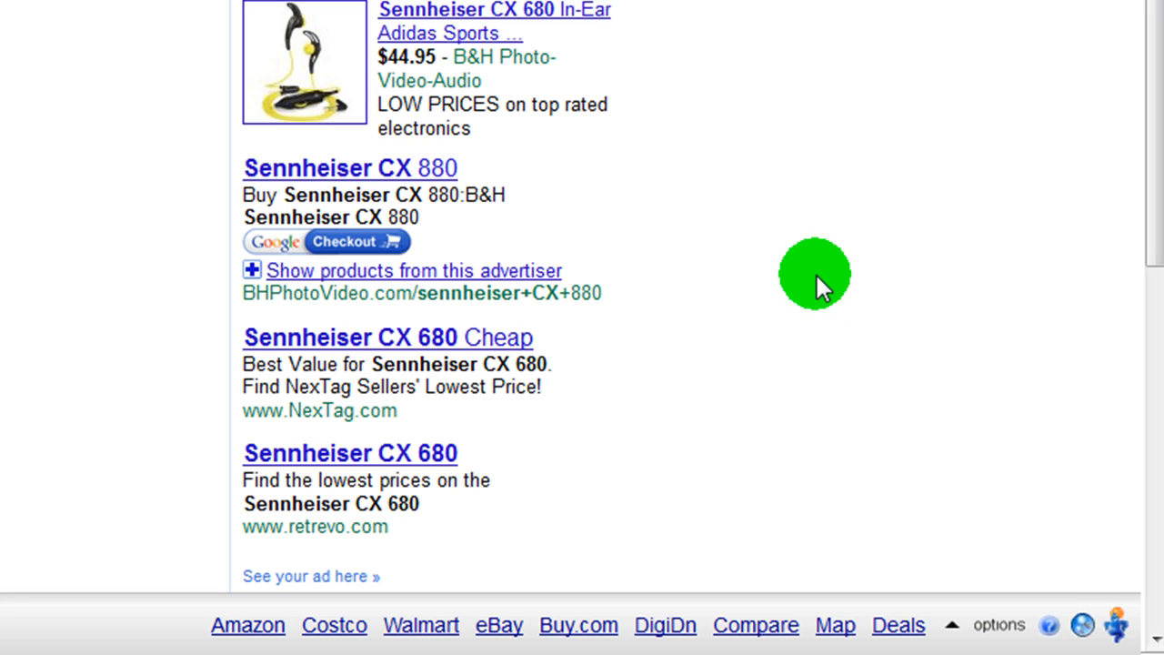
mouse_move(800, 273)
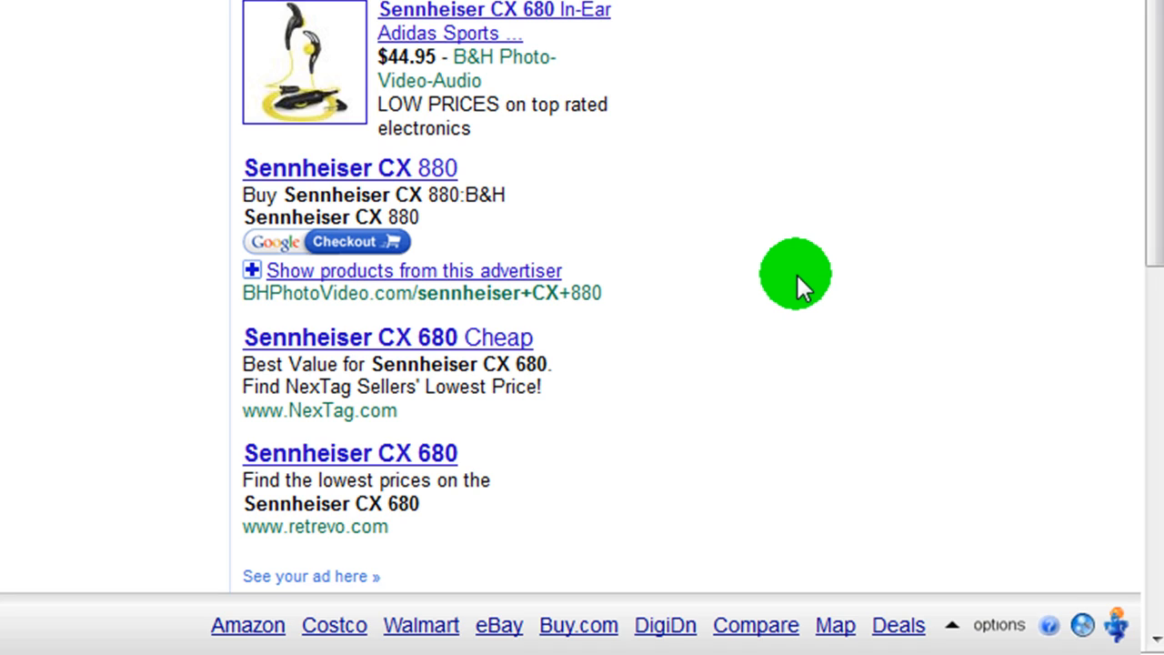
mouse_move(806, 279)
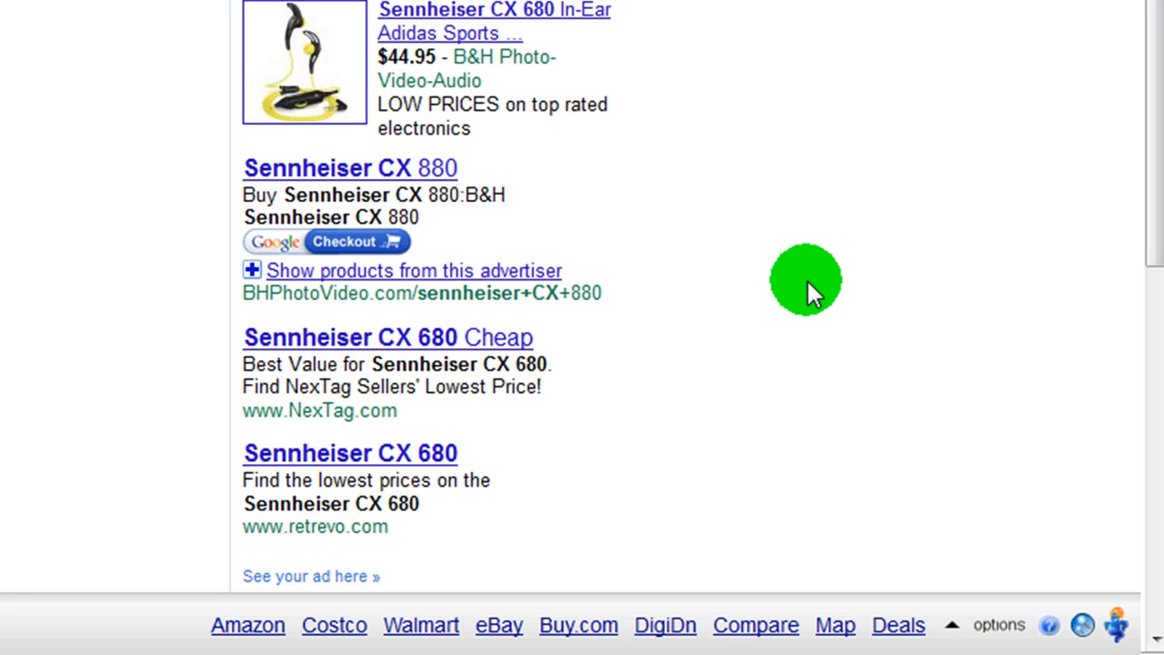